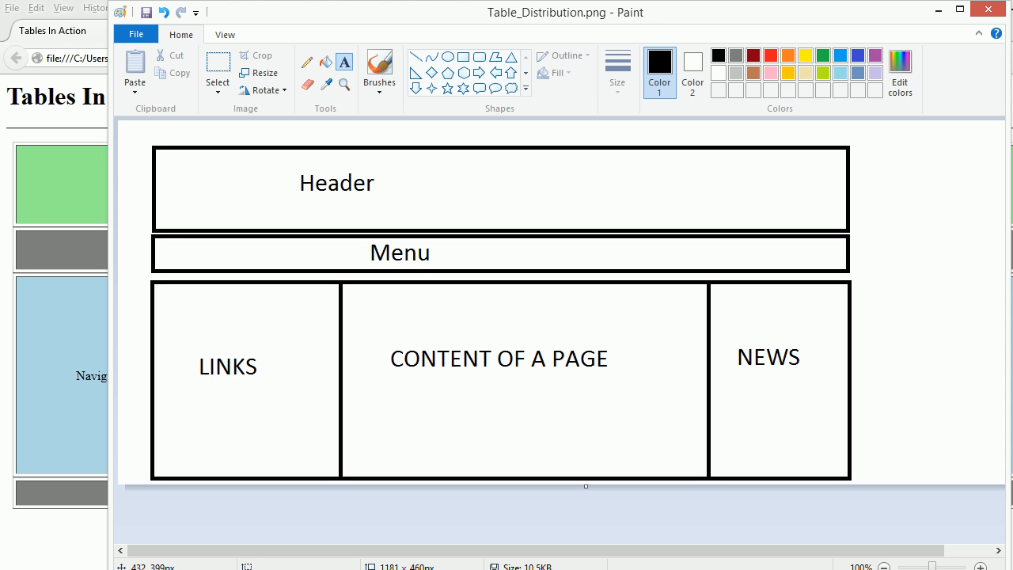
mouse_move(270, 115)
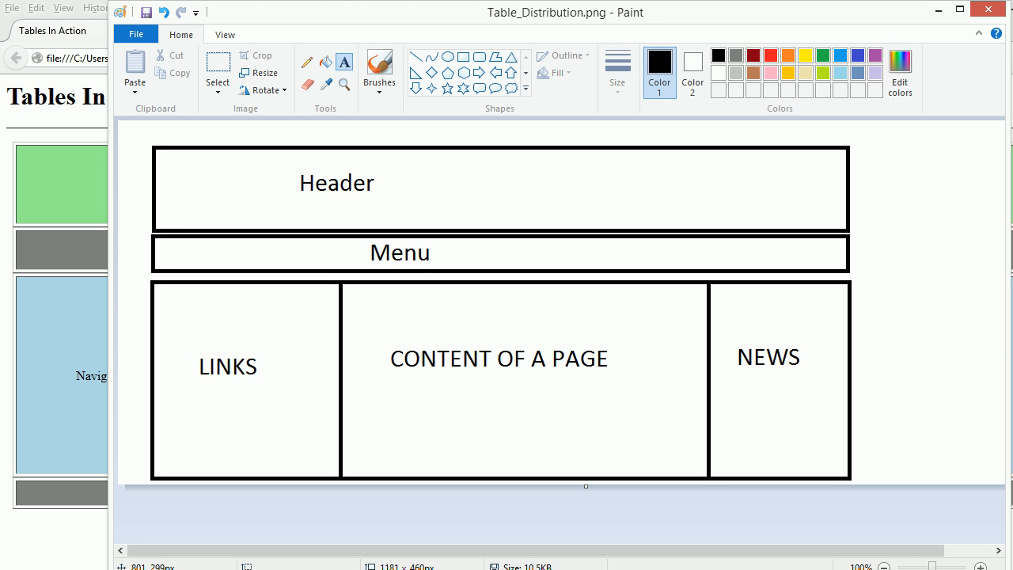
mouse_move(316, 262)
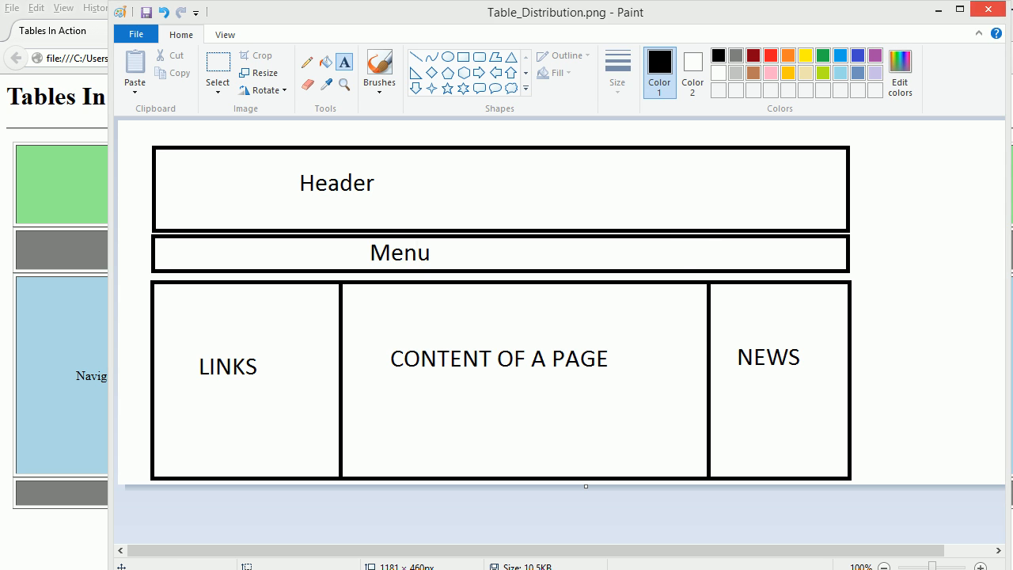
Step: Close the Table_Distribution.png layout sketch in Paint
click(987, 8)
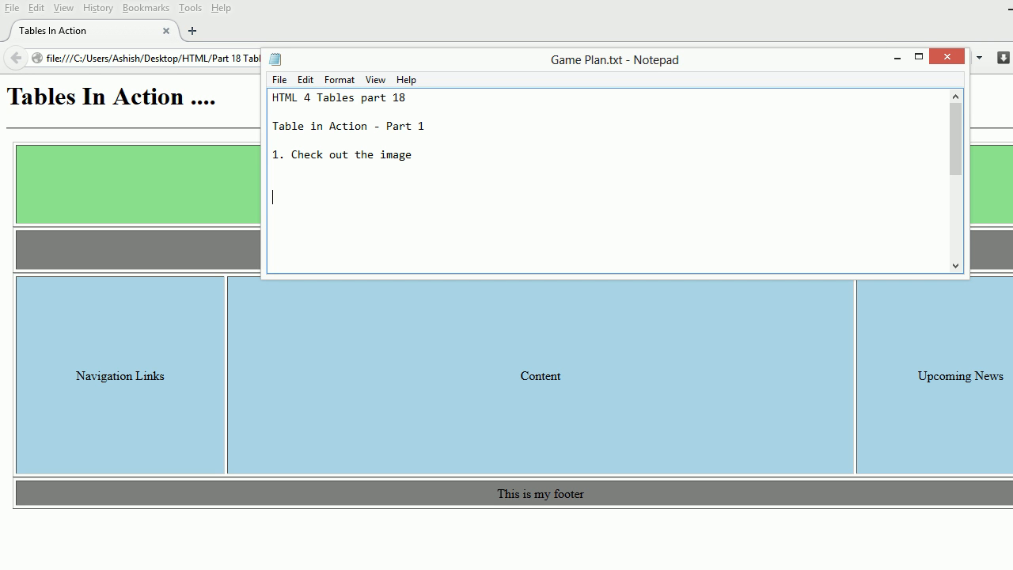
Step: Add '2. lets make plan for this layout' as a new line in Game Plan.txt
text(2. lets make plan for this layout)
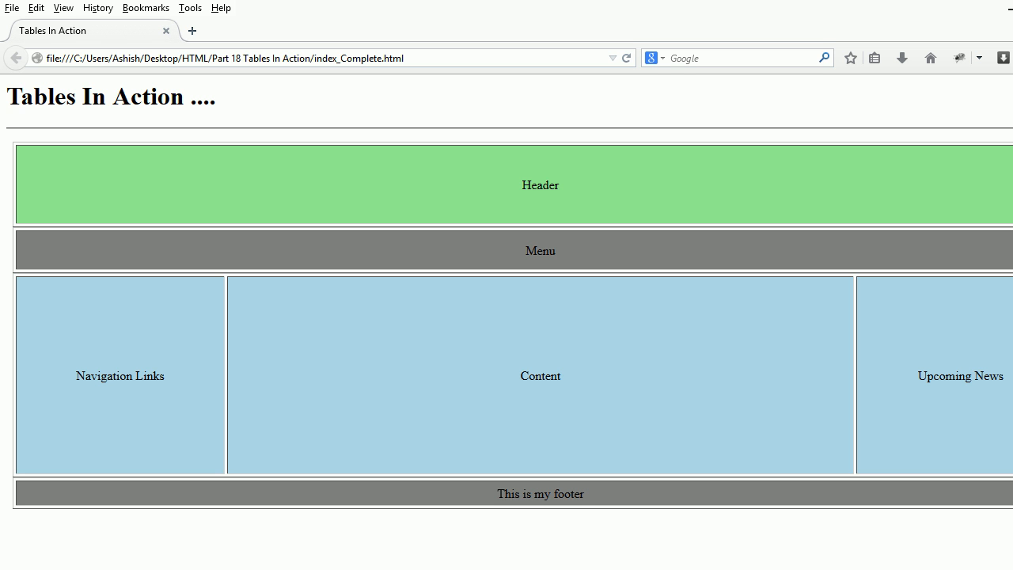
Step: Bring the Firefox window showing index_Complete.html to the front
double_click(540, 185)
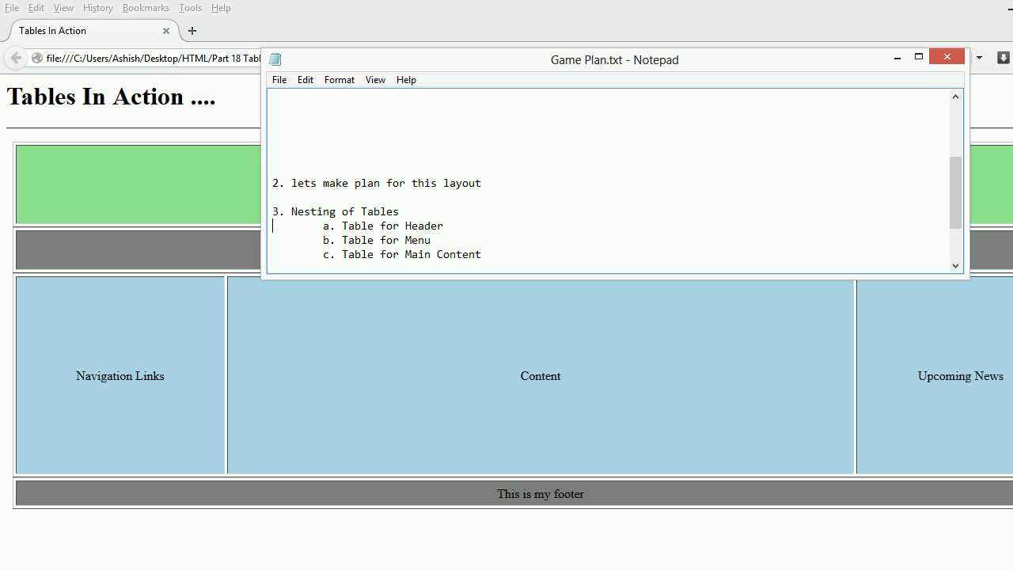
Step: Add Left/Center/Right column items, 'd. Table for Footer' and 'e. Wrap everything' to the plan
triple_click(386, 226)
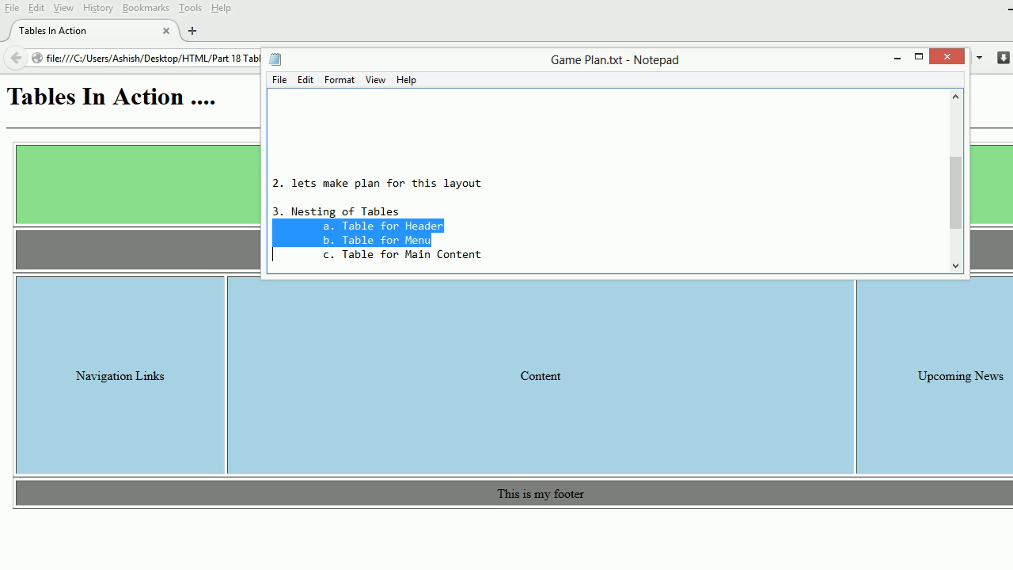
text(1. Left => For Links)
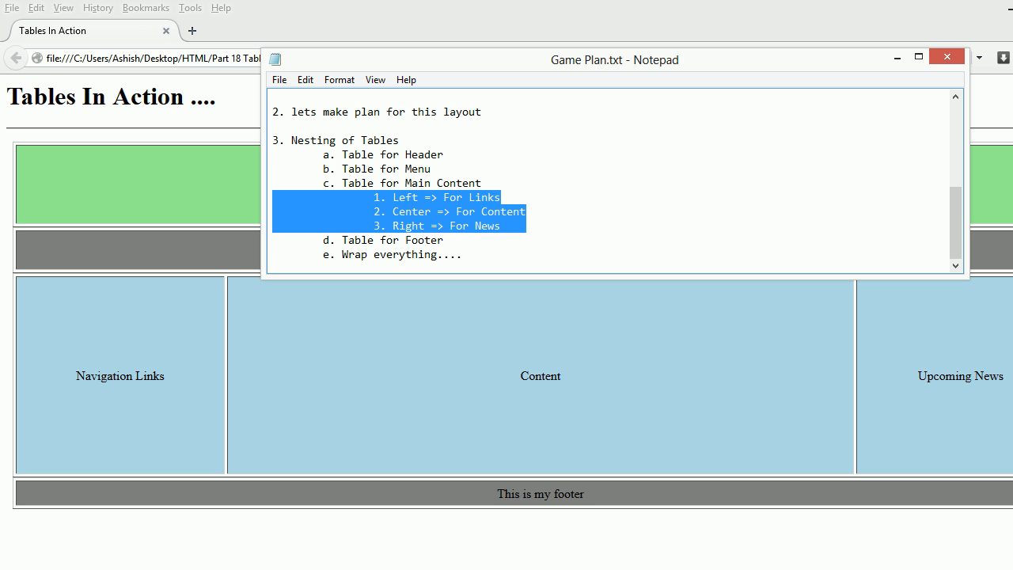
click(273, 254)
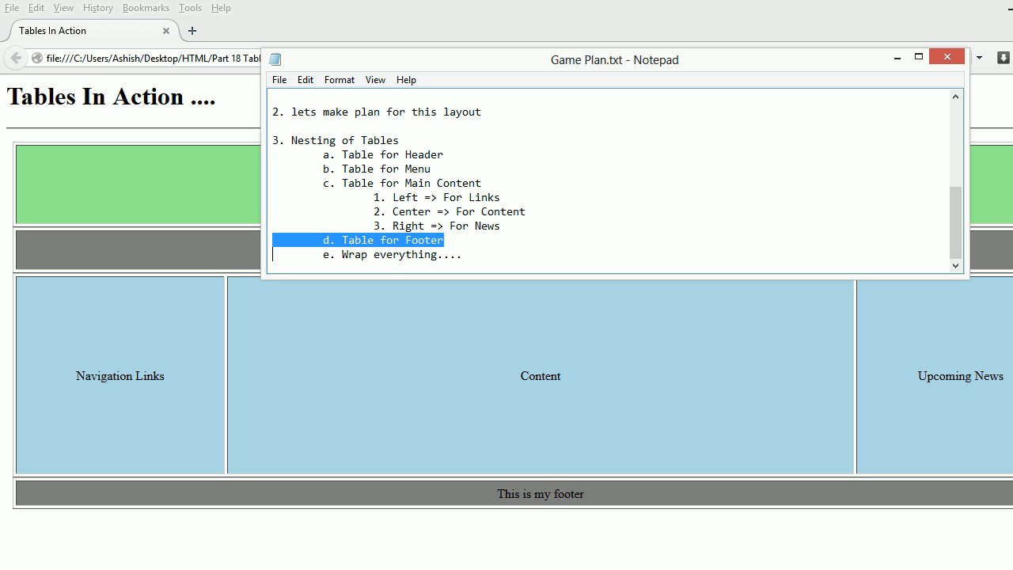
click(946, 56)
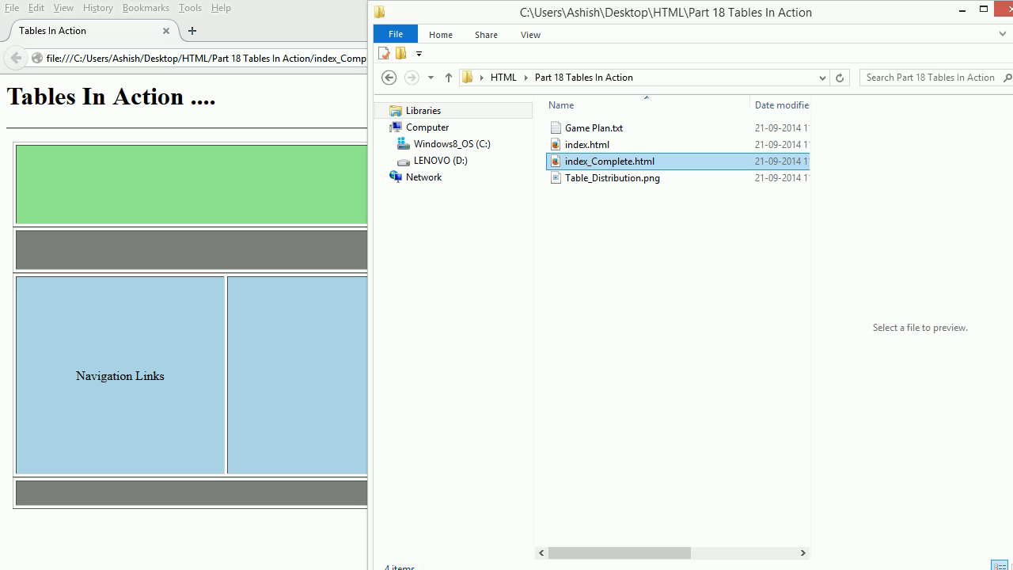
Step: Open index.html with Notepad via Open with
right_click(588, 144)
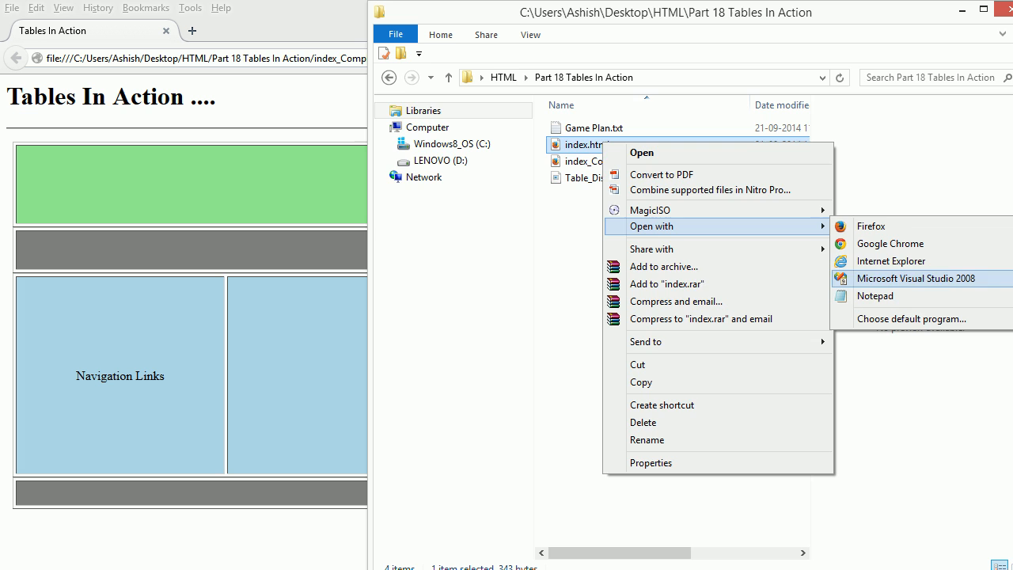
click(875, 295)
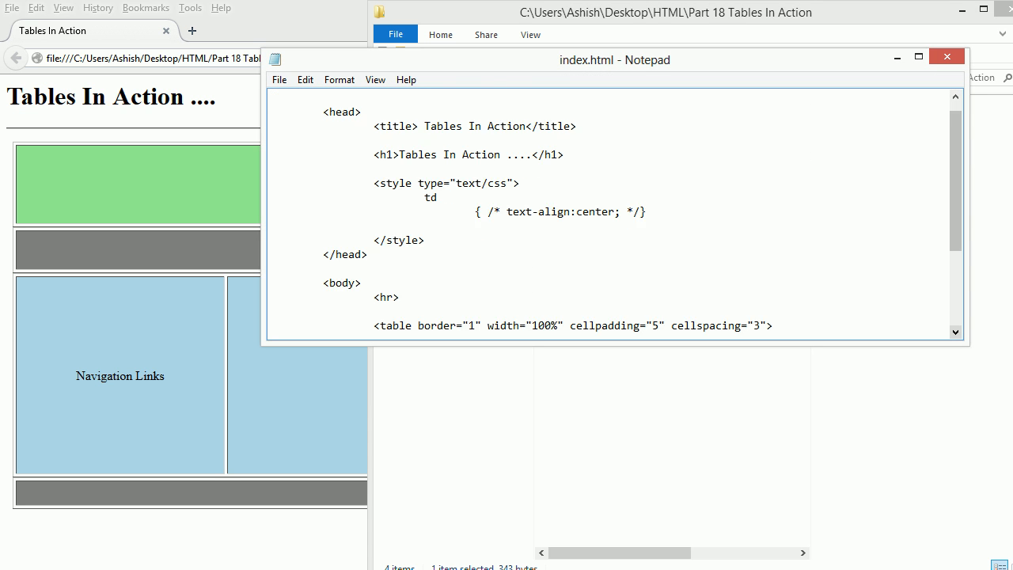
Step: Label the four tables Header, Menu, Content and Footer, and save index.html
scroll(down, 3)
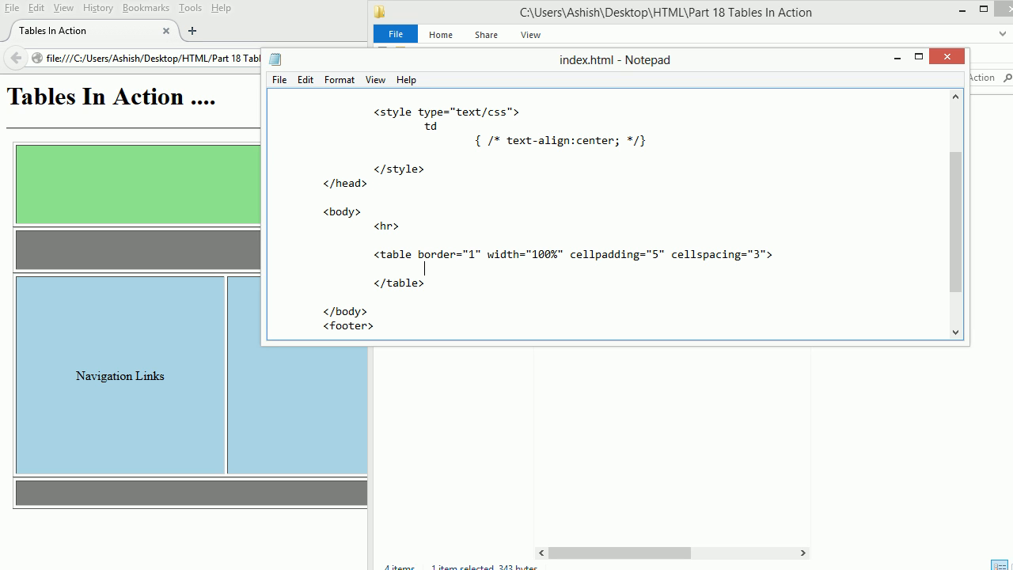
text(He)
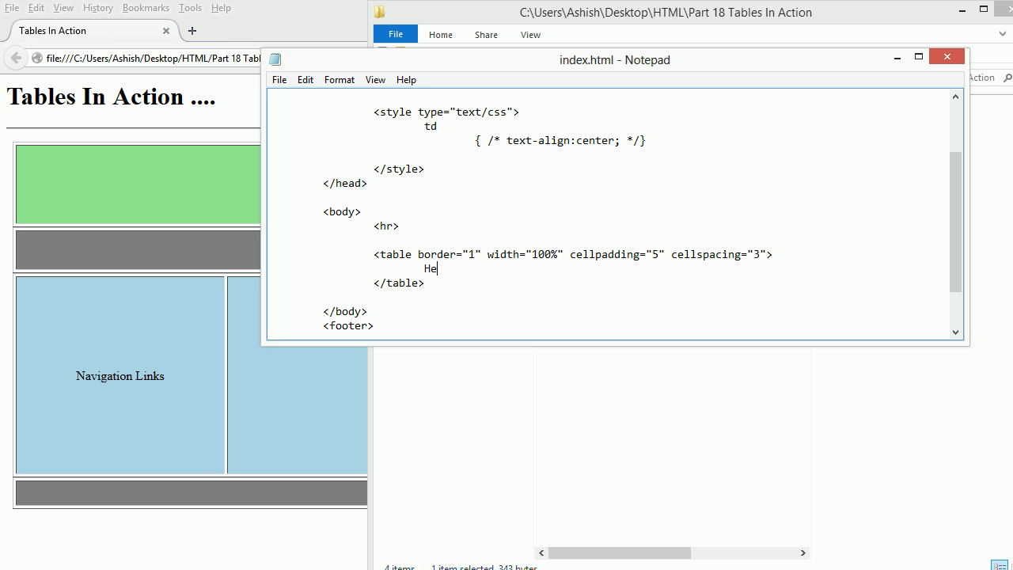
text(ader)
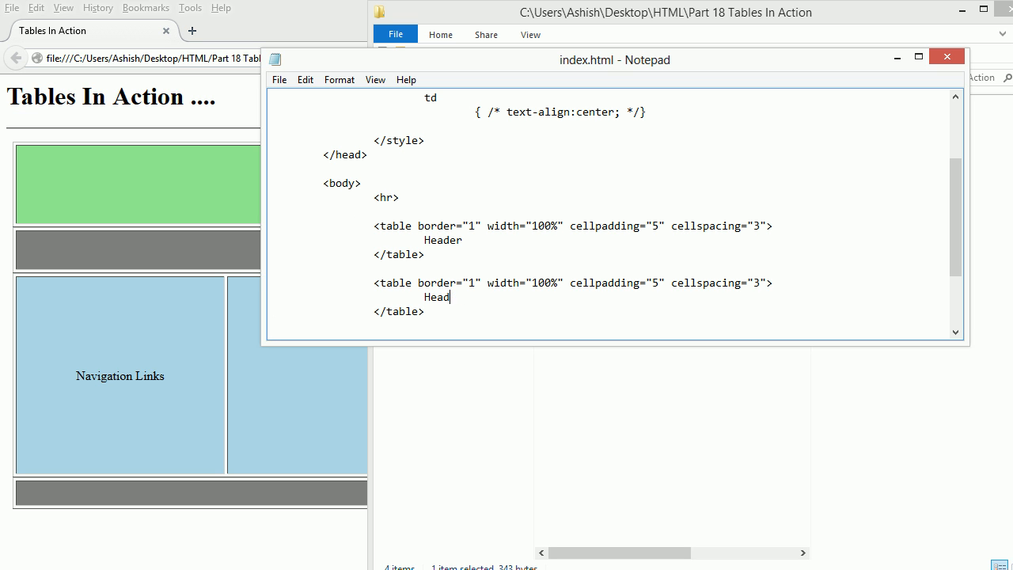
key(Backspace)
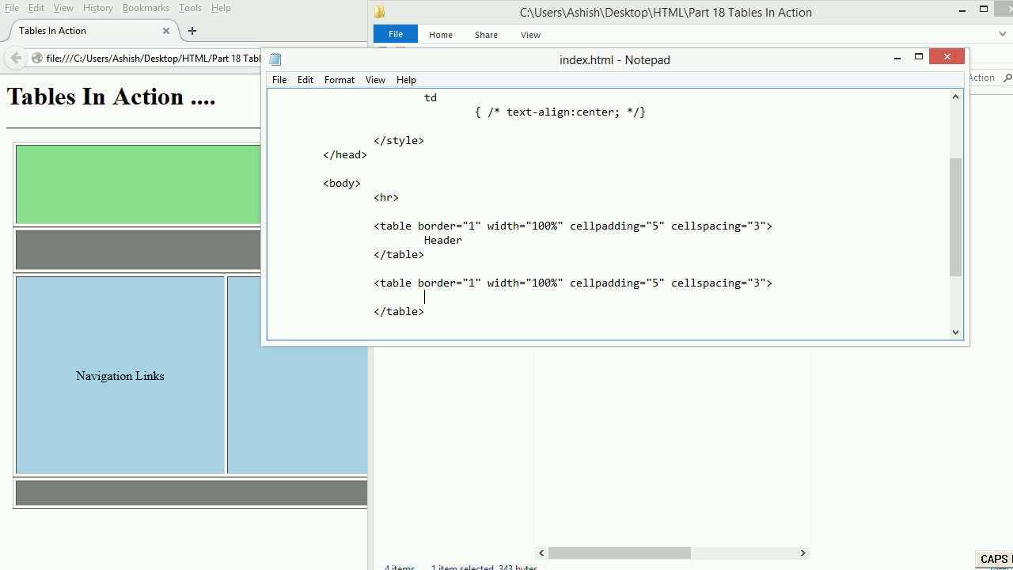
text(Menu)
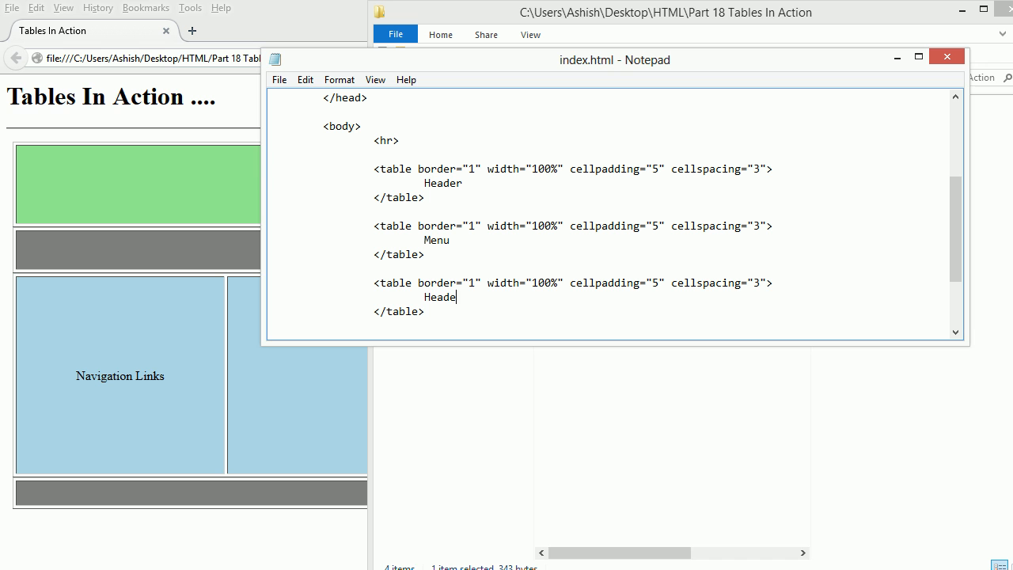
text(Content)
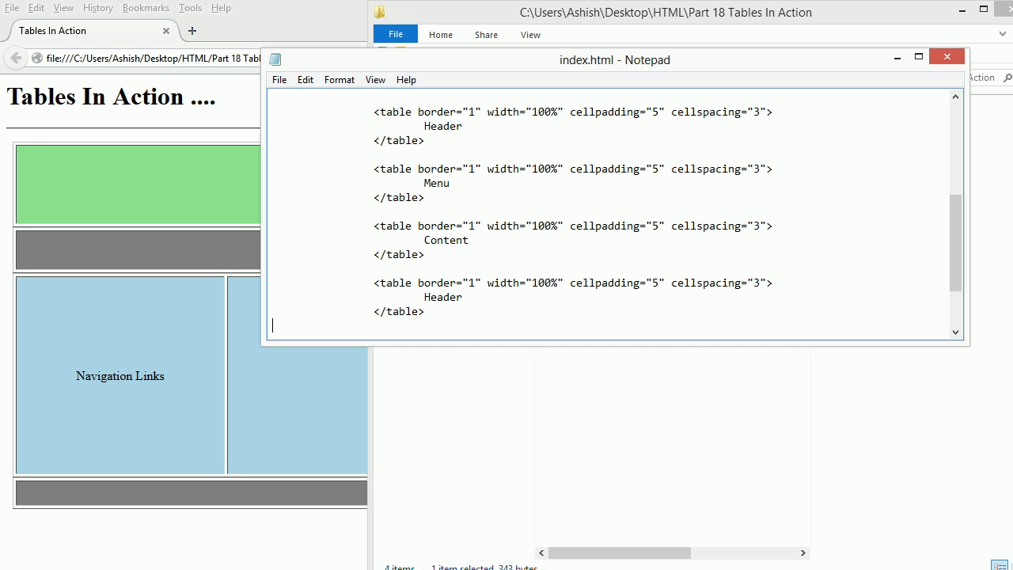
key(Backspace)
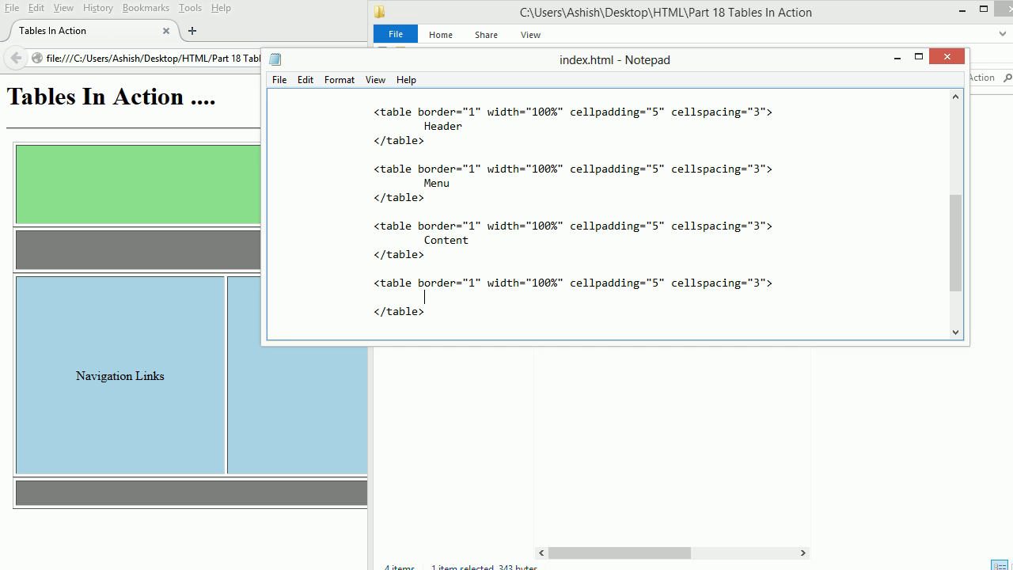
text(Fot)
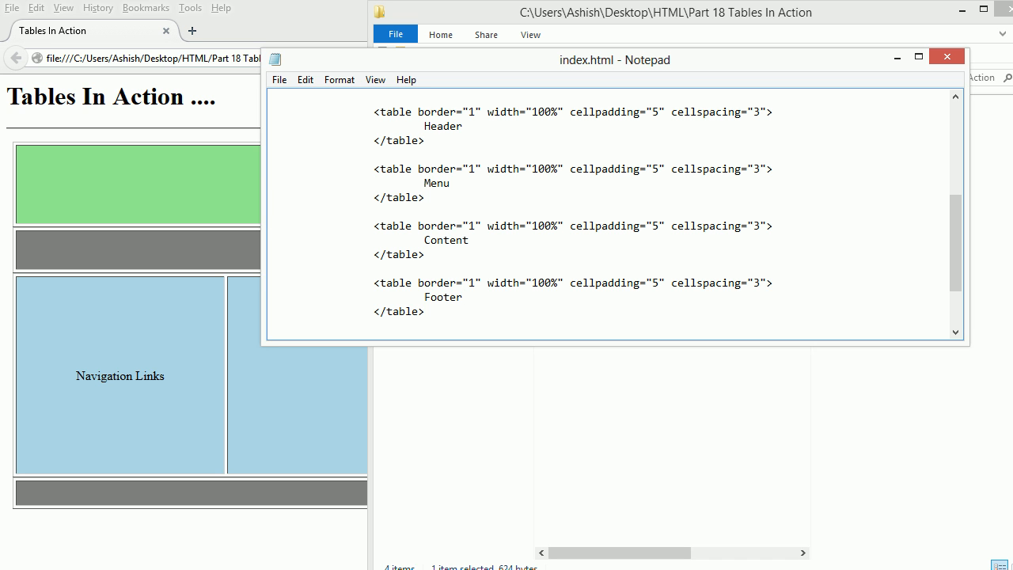
click(466, 297)
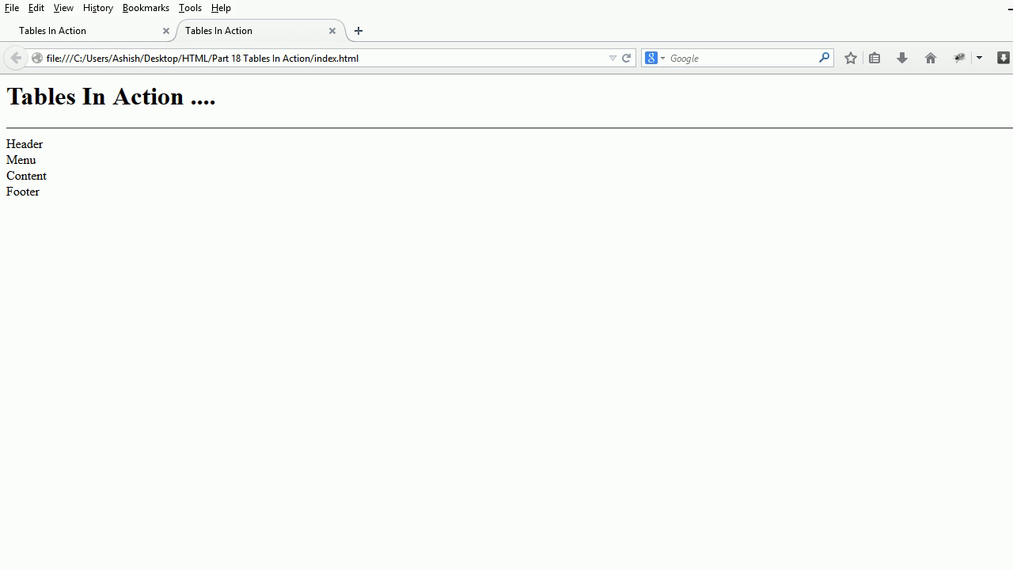
Step: Preview index.html in a new Firefox tab showing four plain labels
click(600, 479)
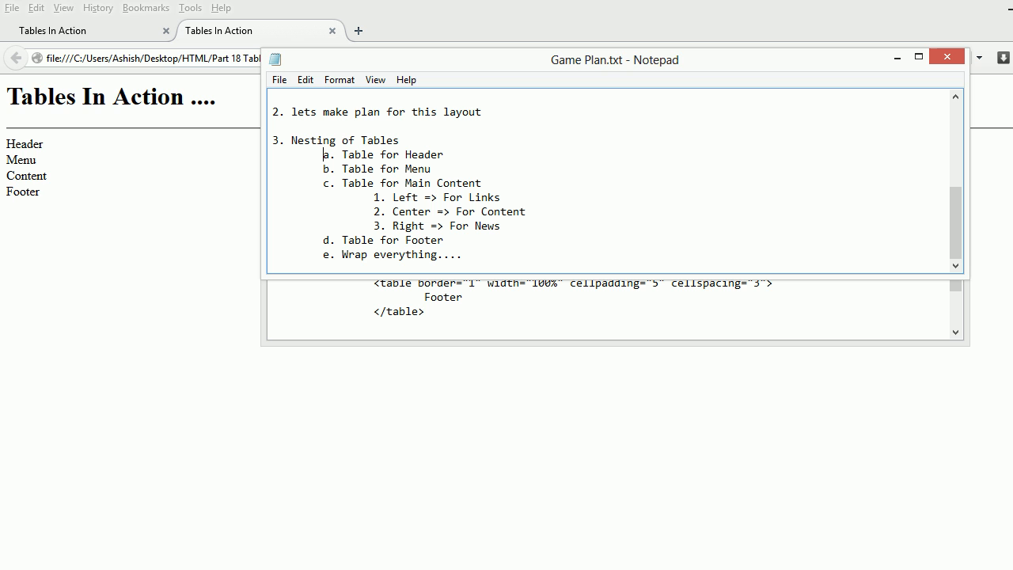
Step: Leave Game Plan.txt and return to the index.html Notepad window
key(capslock)
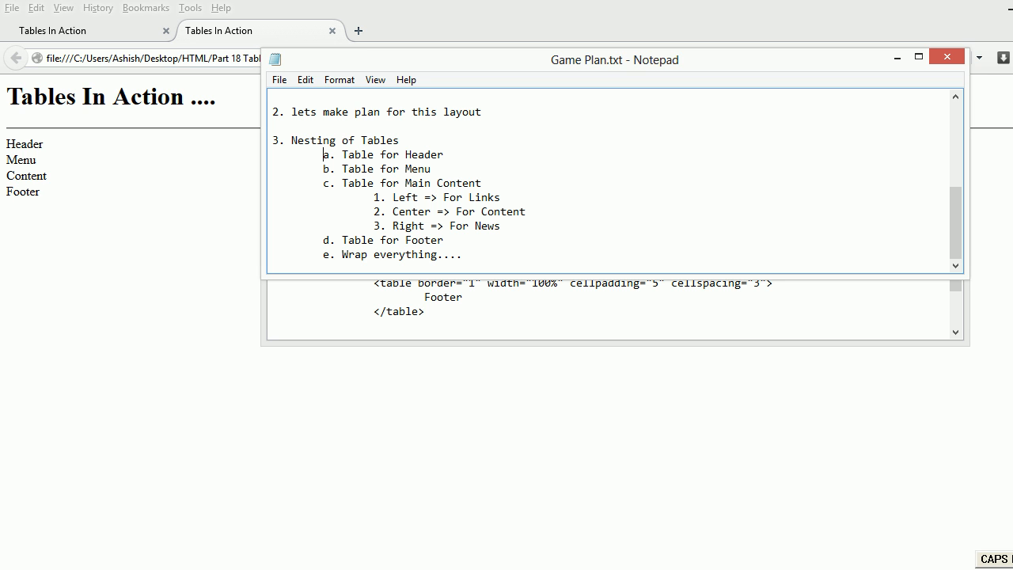
drag(322, 154, 432, 176)
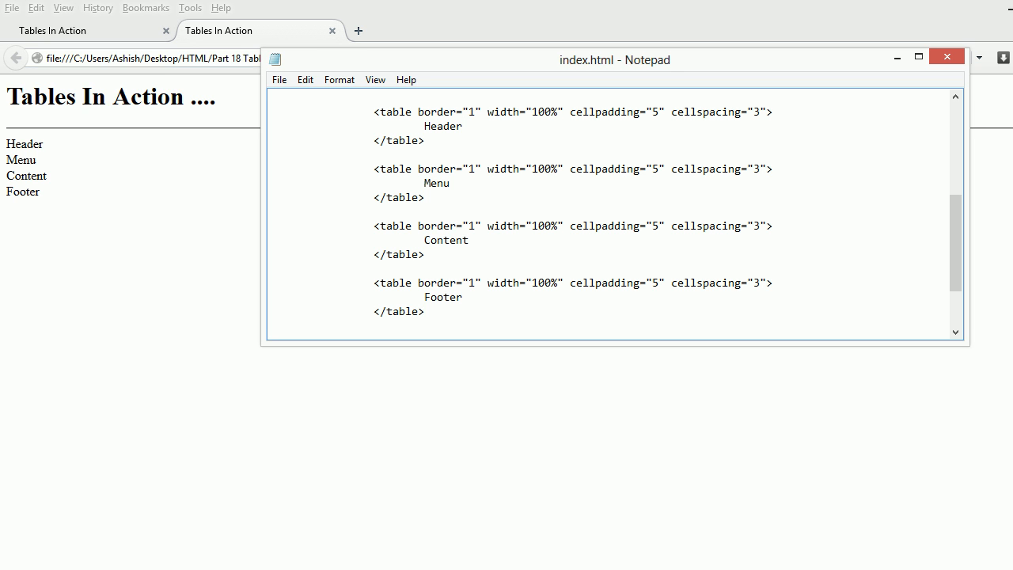
Step: Replace the Header placeholder in the first table with a <tr></tr> row
key(Delete)
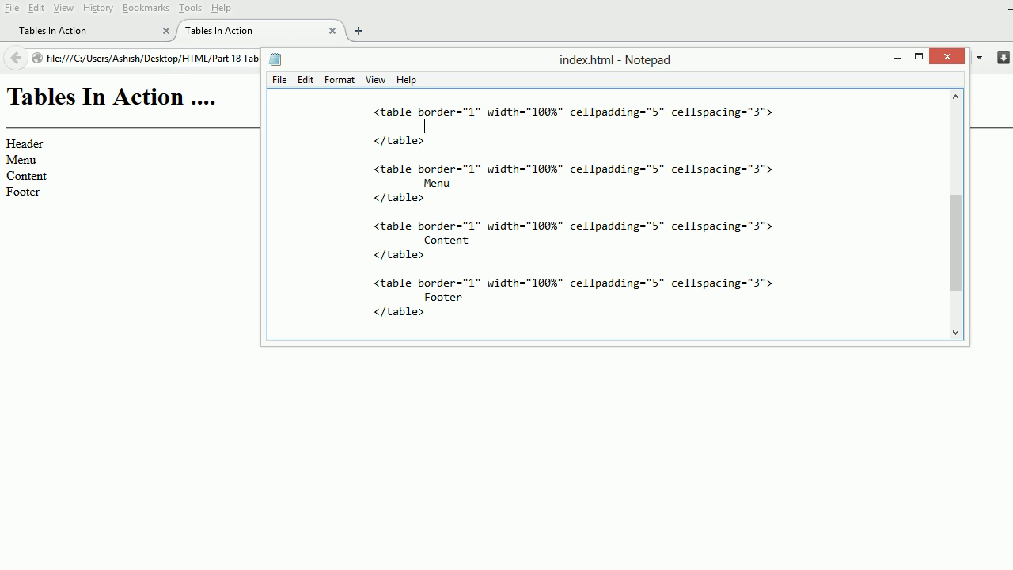
text(<tr>)
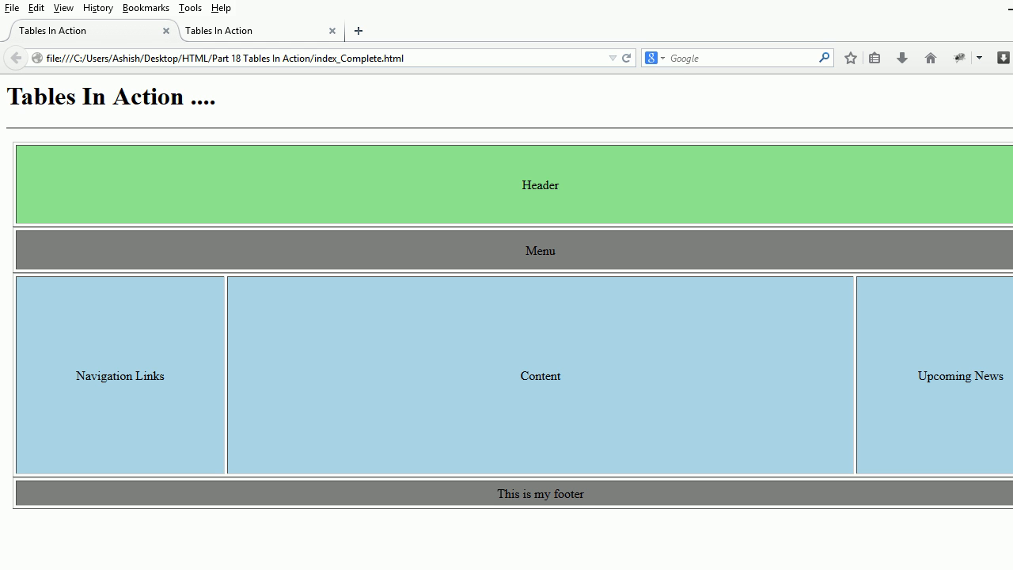
double_click(540, 184)
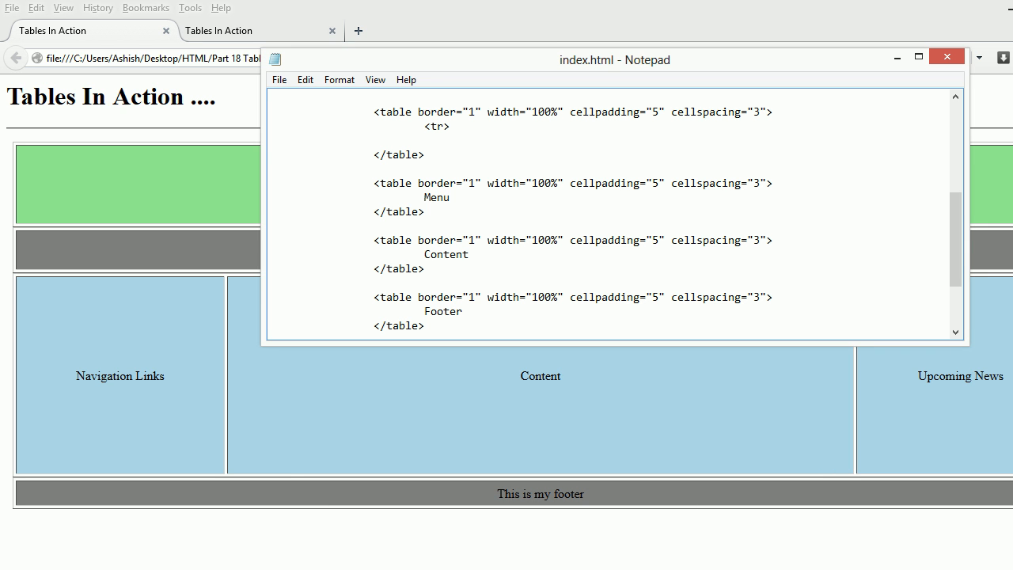
text(<)
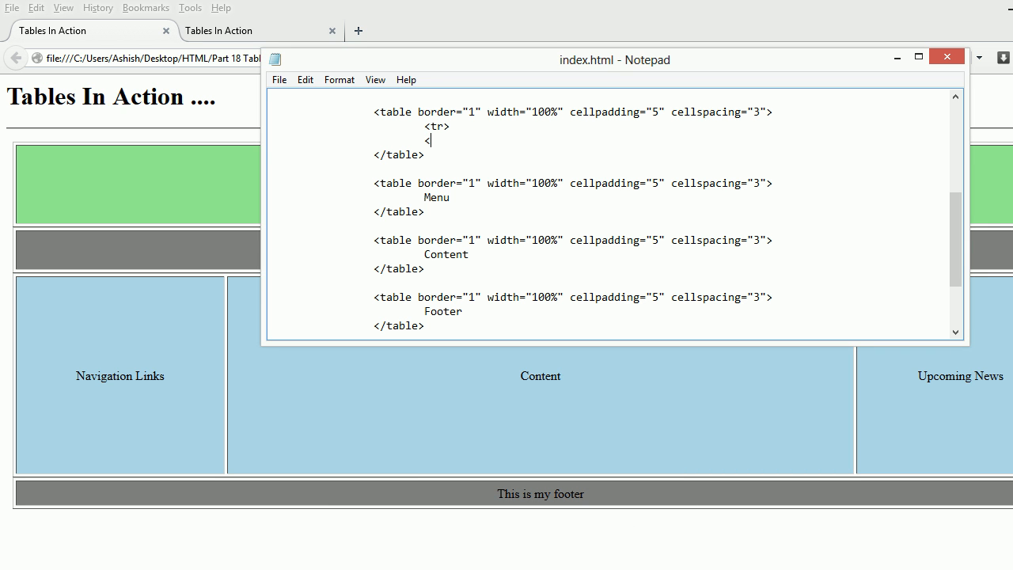
text(tr)
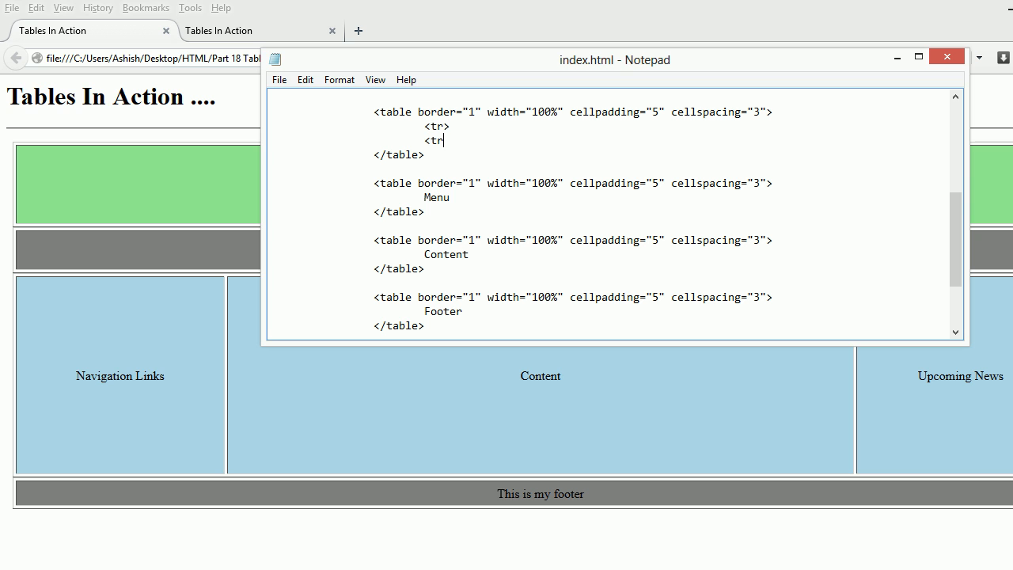
text(/tr>)
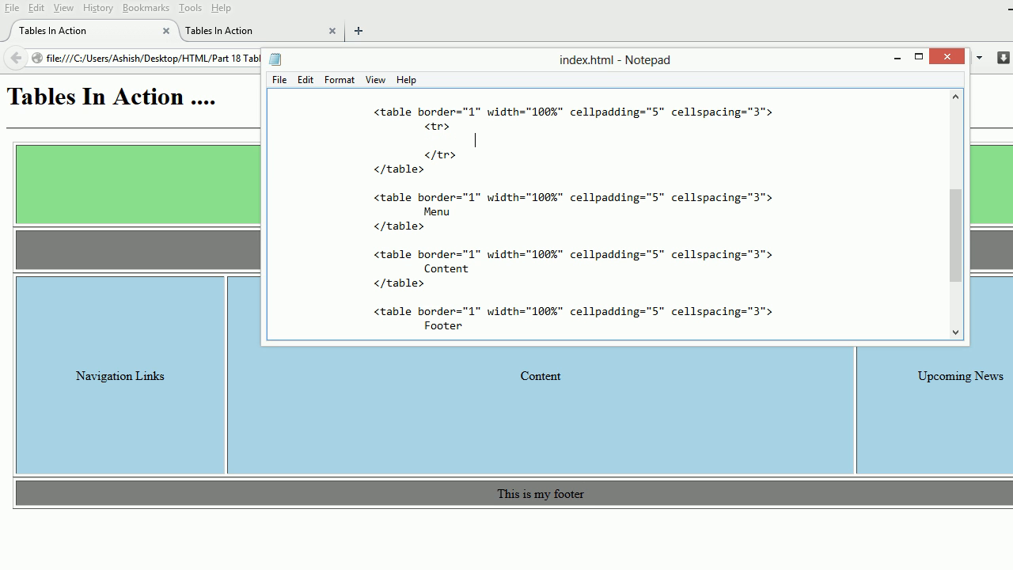
Step: Put a <td>Header</td> cell inside that row
text(<)
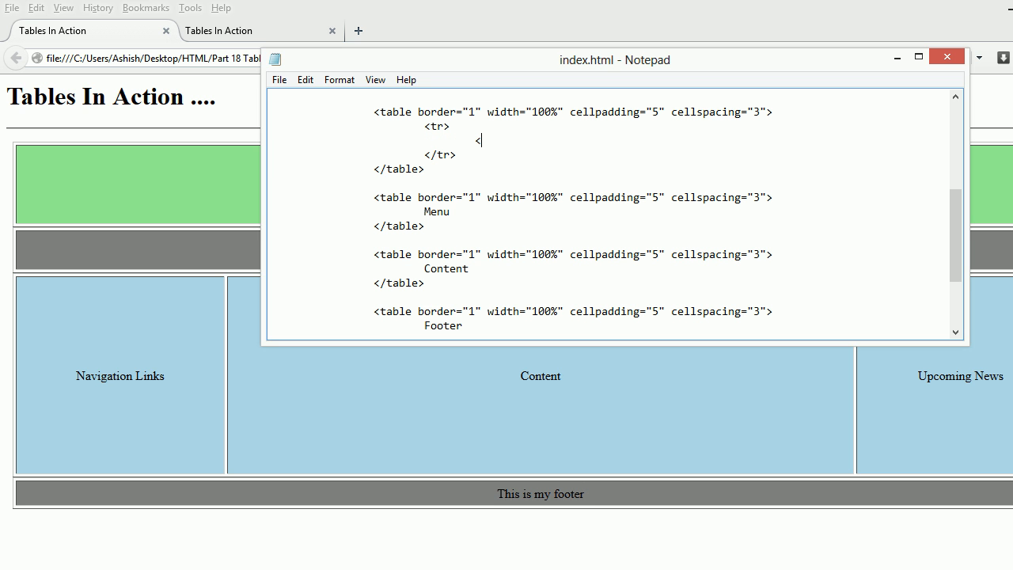
text(td>)
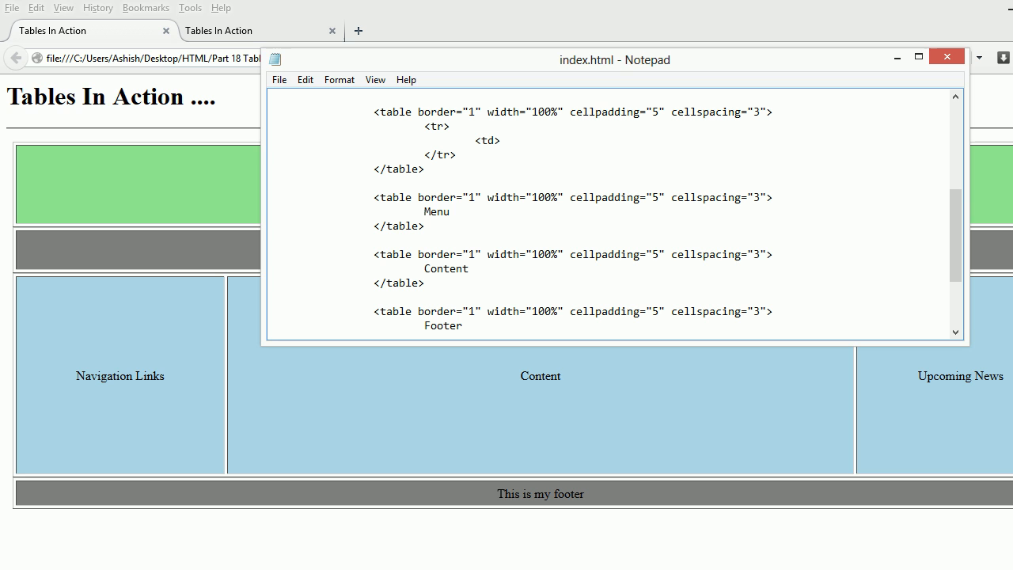
text(Header)
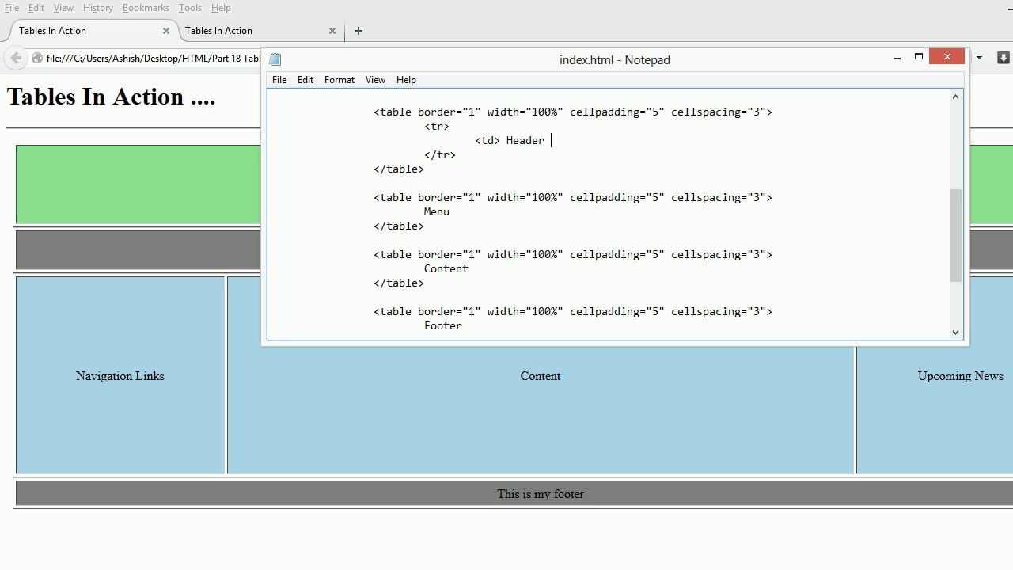
text(</t)
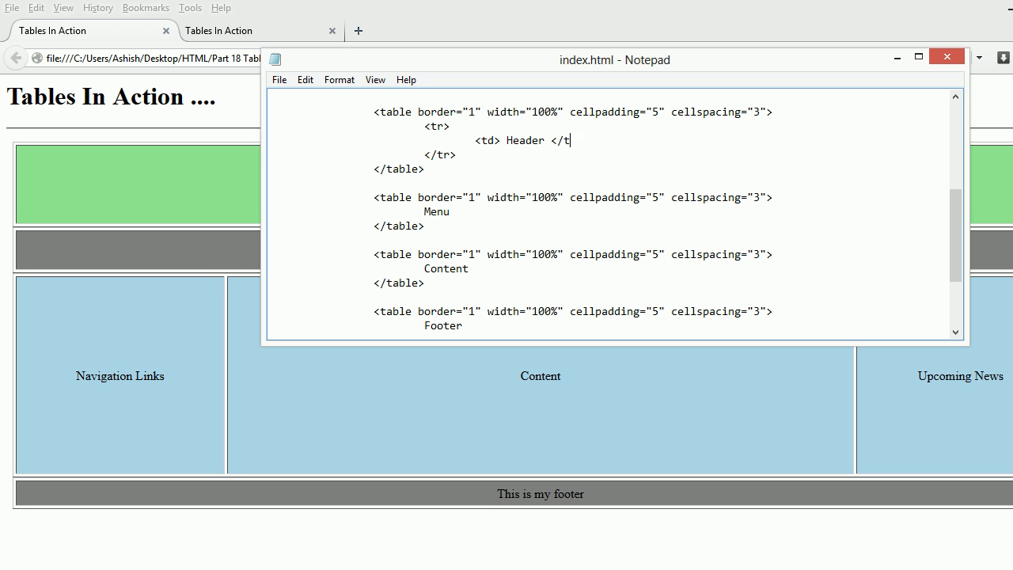
text(d>)
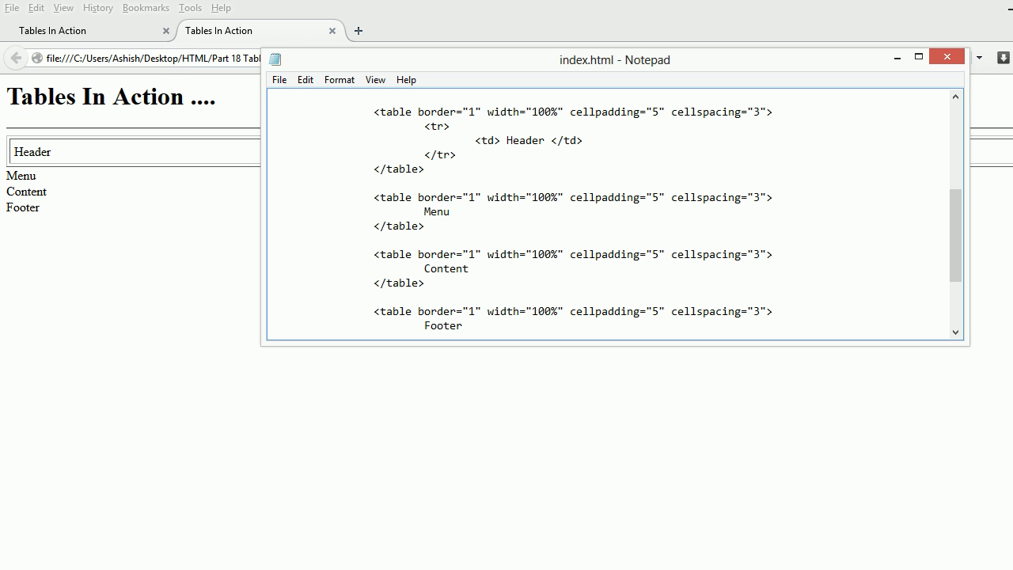
Step: Style the header <tr> with background-color lightgreen and height 100px
text(style=")
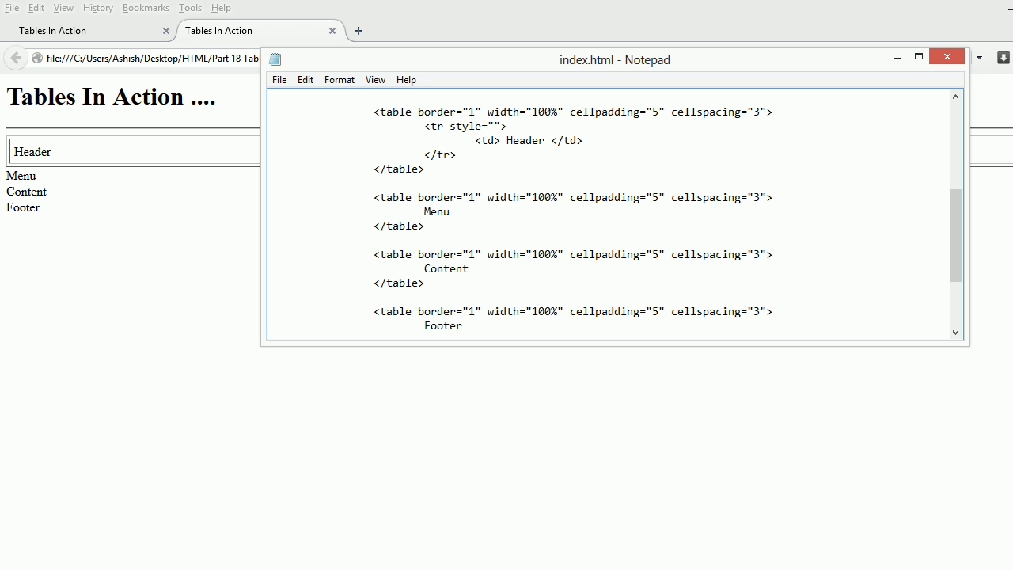
text(back)
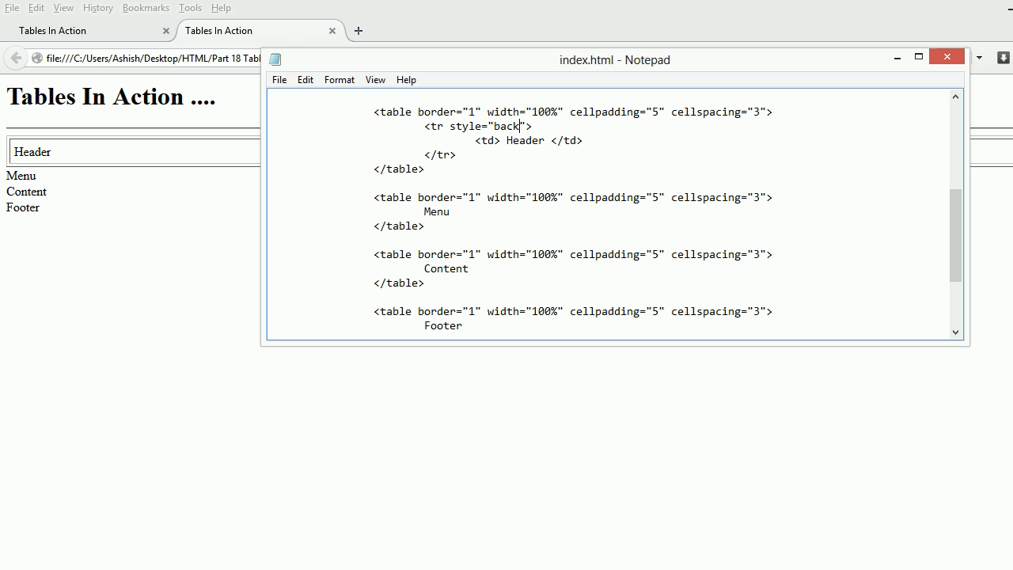
text(ground-)
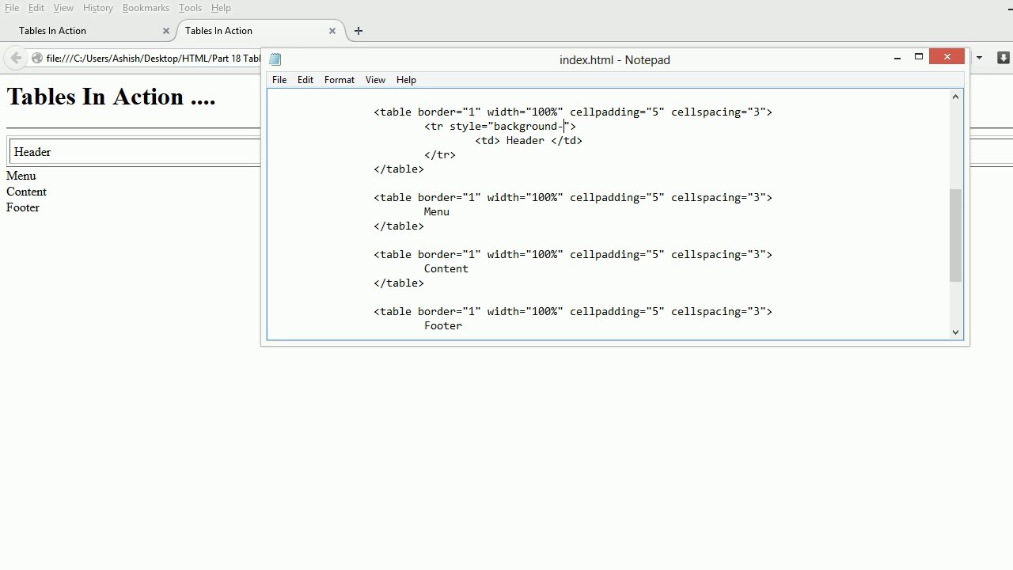
text(color:)
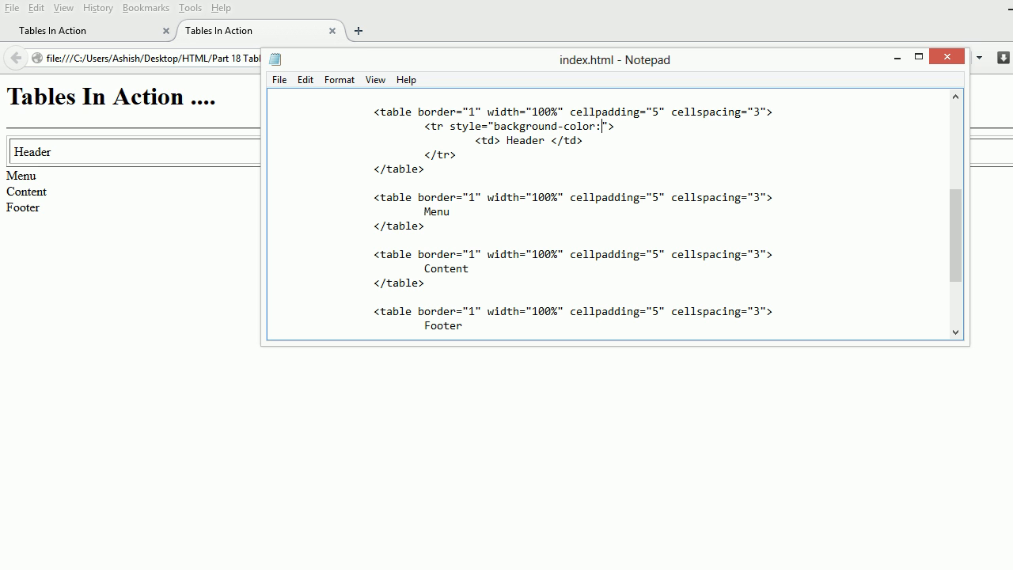
text(light)
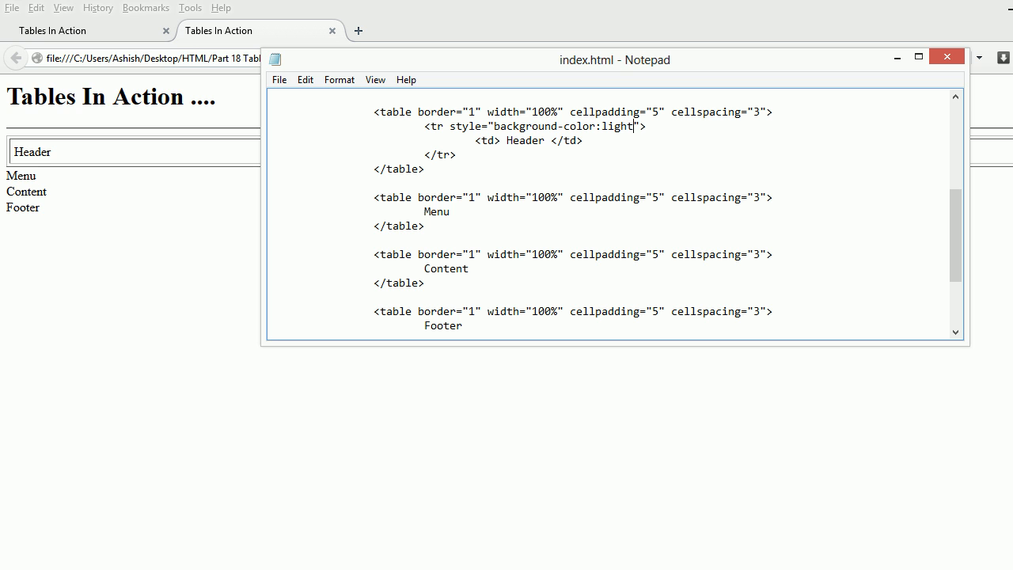
text(green)
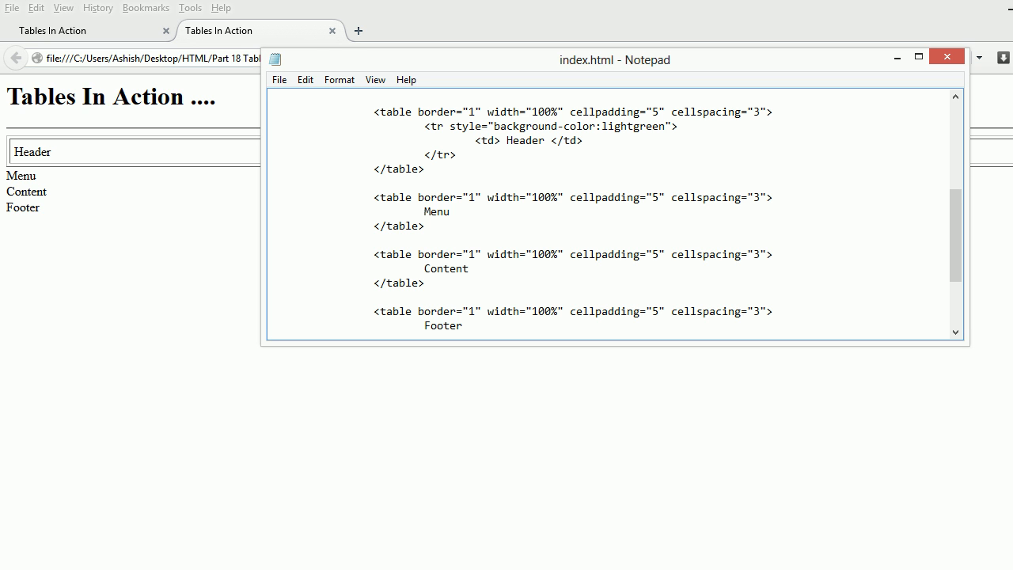
text(;height:)
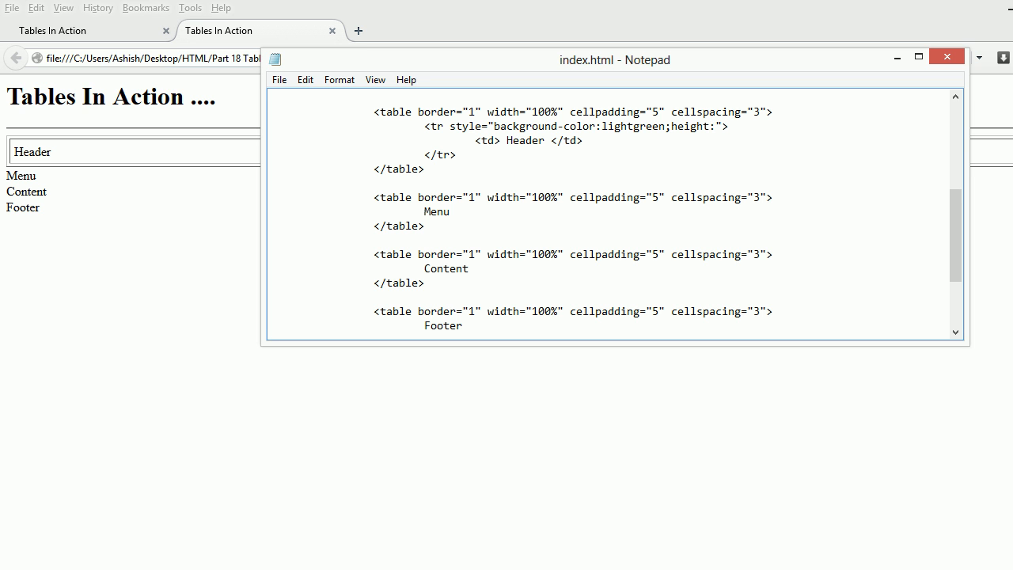
text(100p)
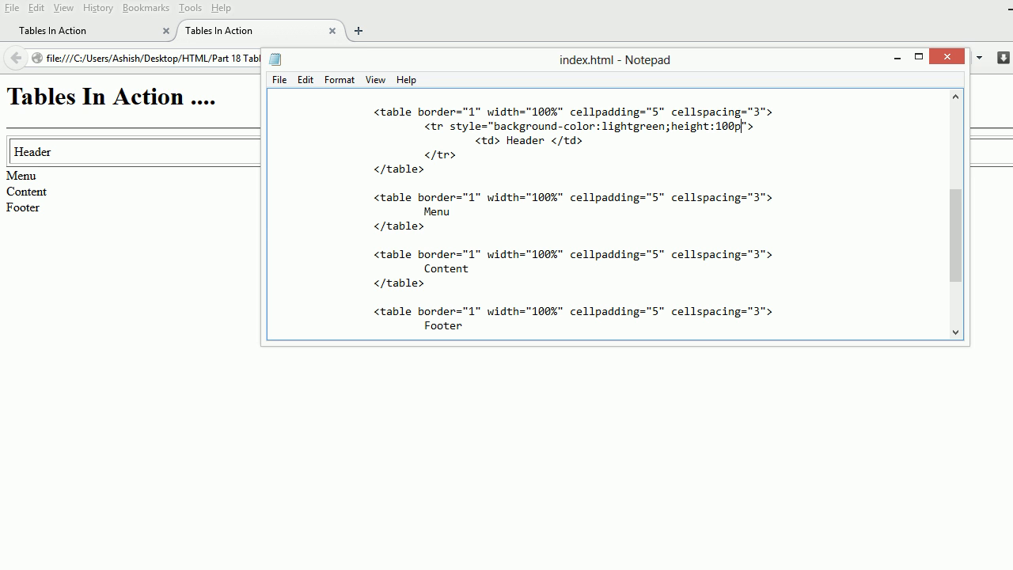
text(x;)
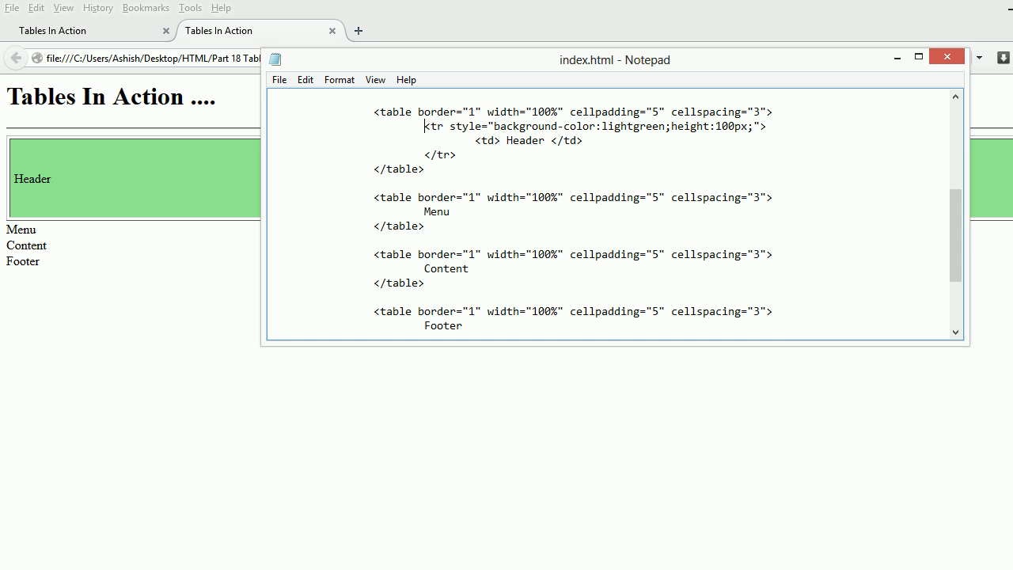
Step: Select and copy the styled header row block
drag(425, 126, 453, 154)
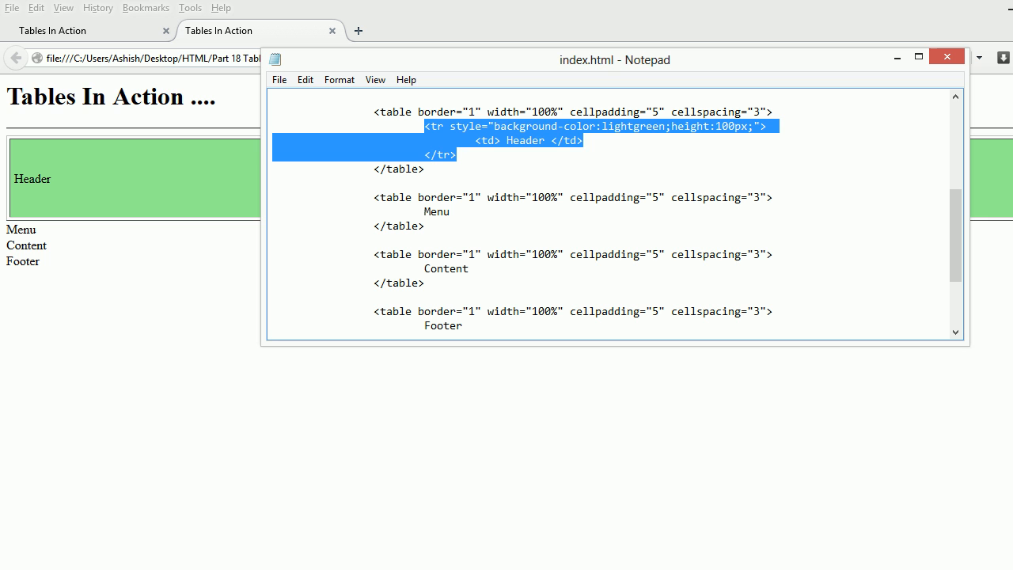
click(456, 154)
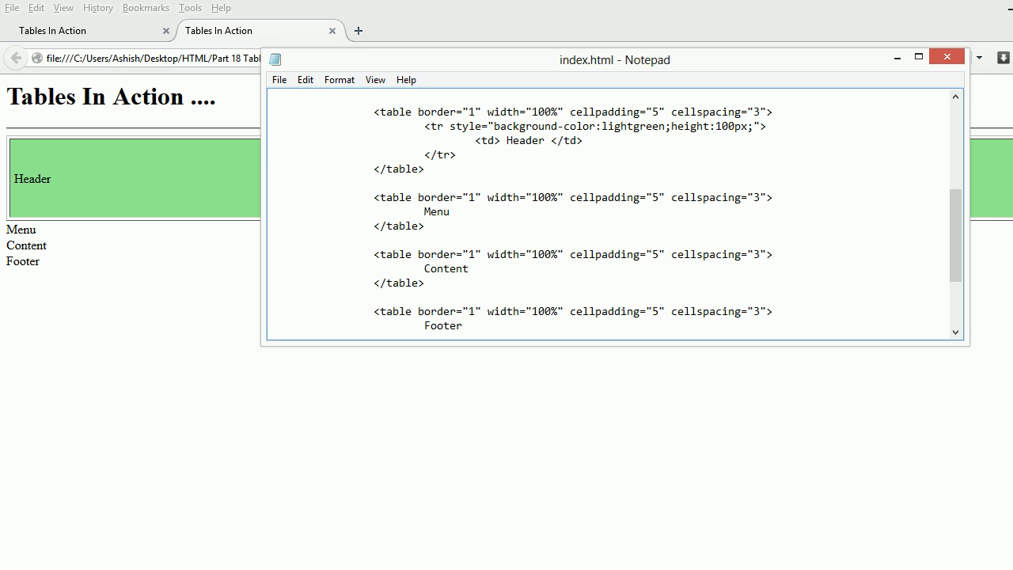
drag(425, 126, 455, 155)
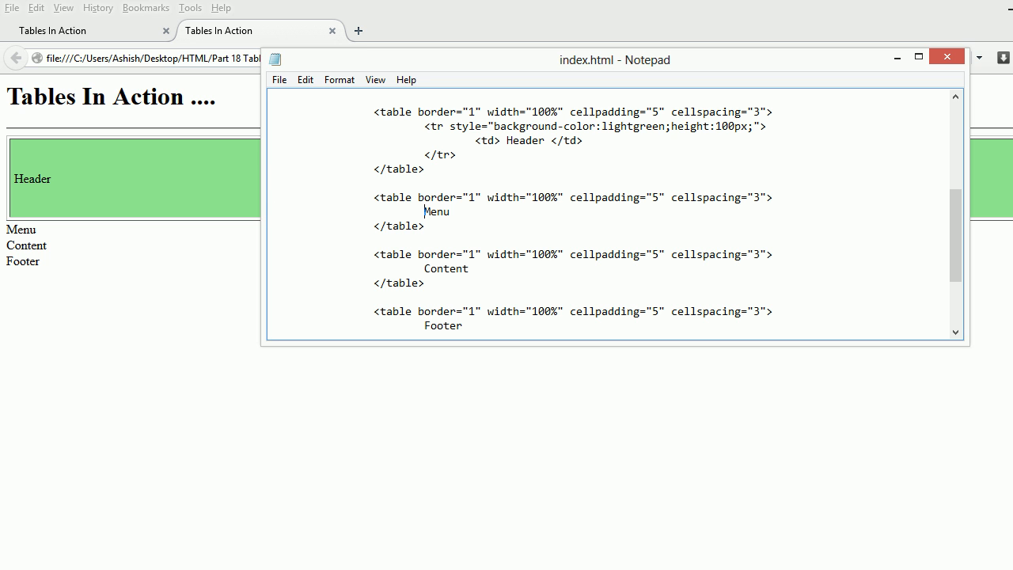
Step: Replace the Menu line with a grey 40px row, set header height to 80px, and label the cell Menu
double_click(436, 212)
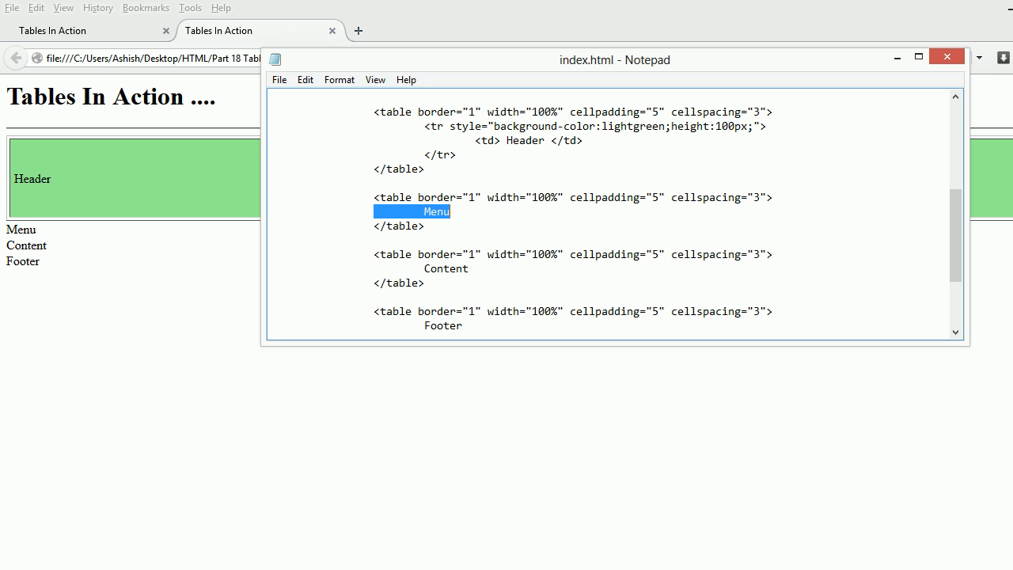
text(<tr style="background-color:lightgreen;height:100px;">)
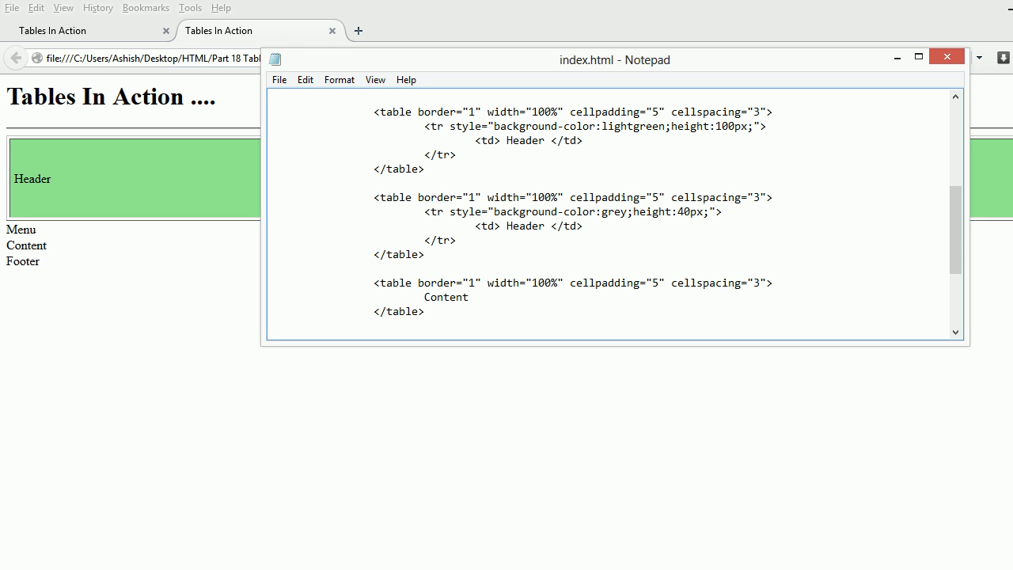
text(80)
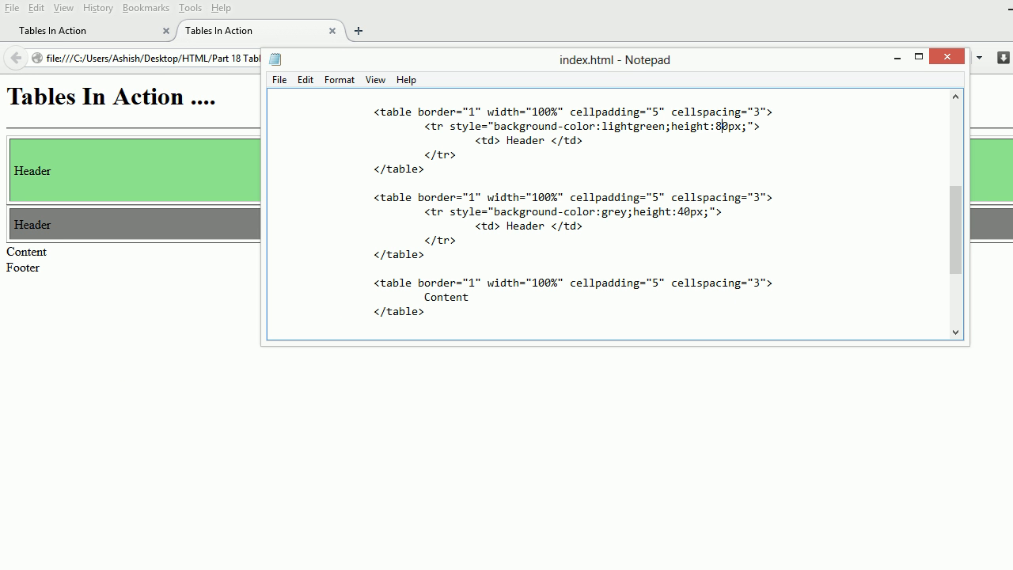
key(BackSpace)
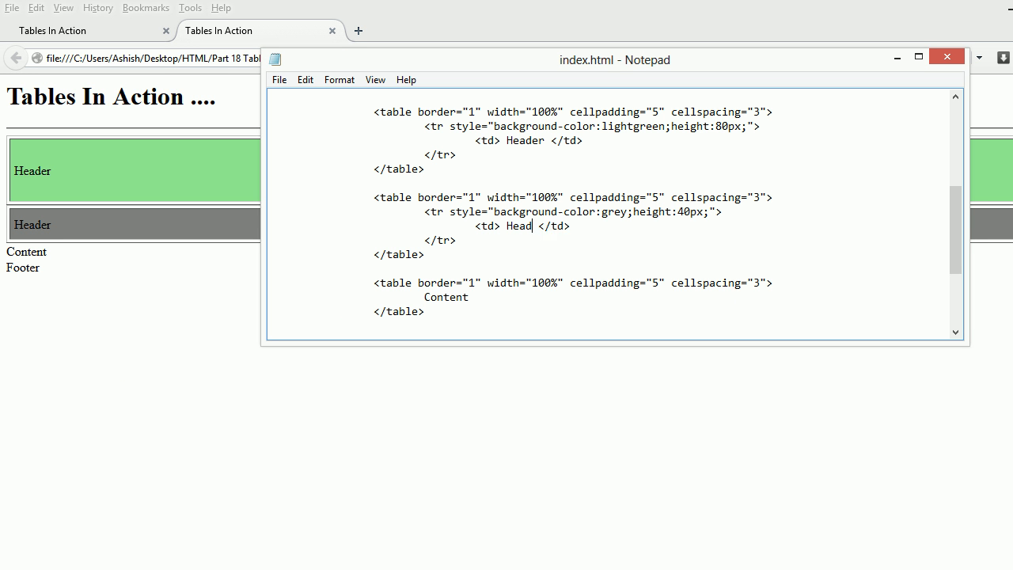
text(M<enu)
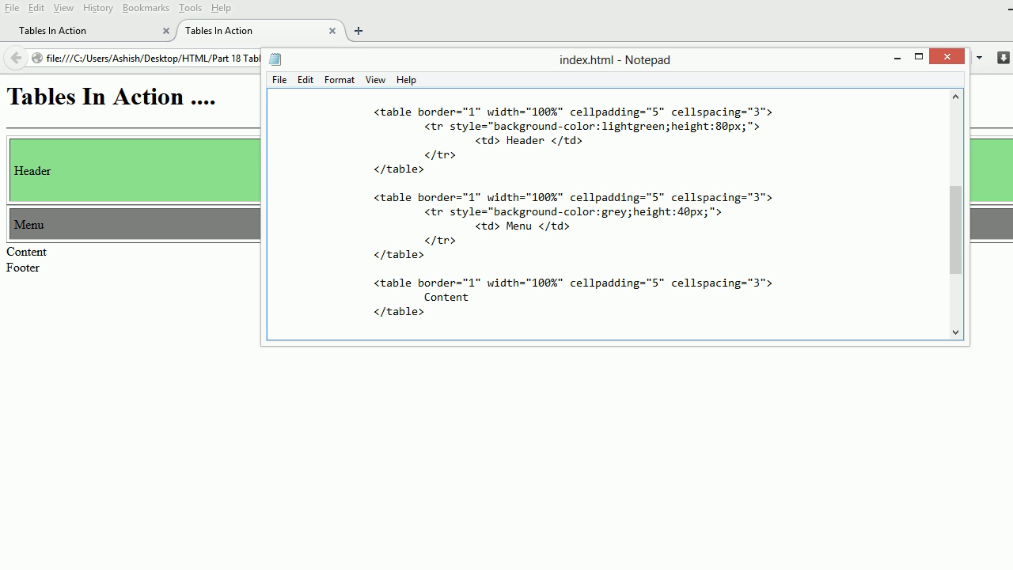
click(425, 255)
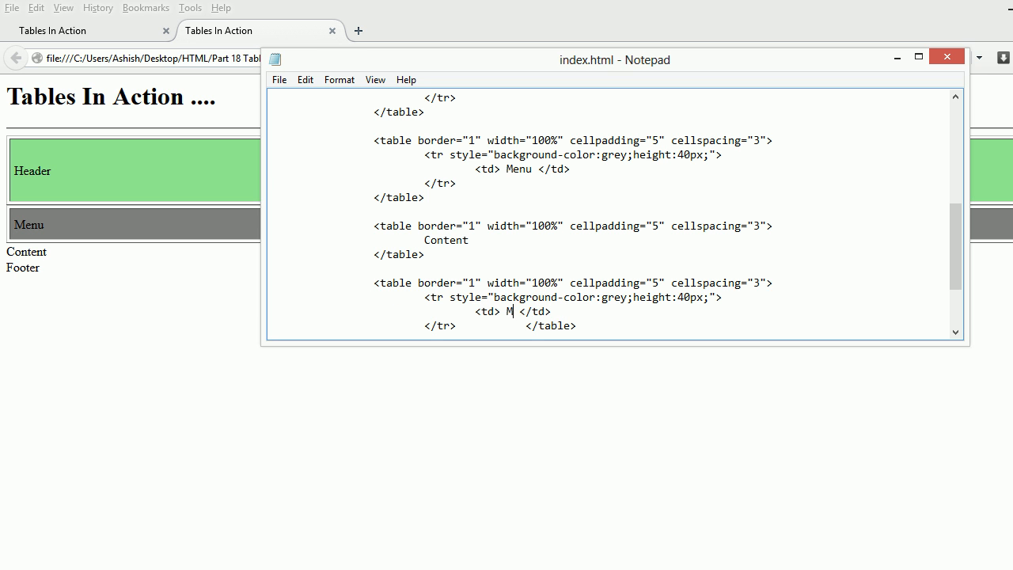
Step: Change the pasted footer row's cell text from Menu to Footer
key(Backspace)
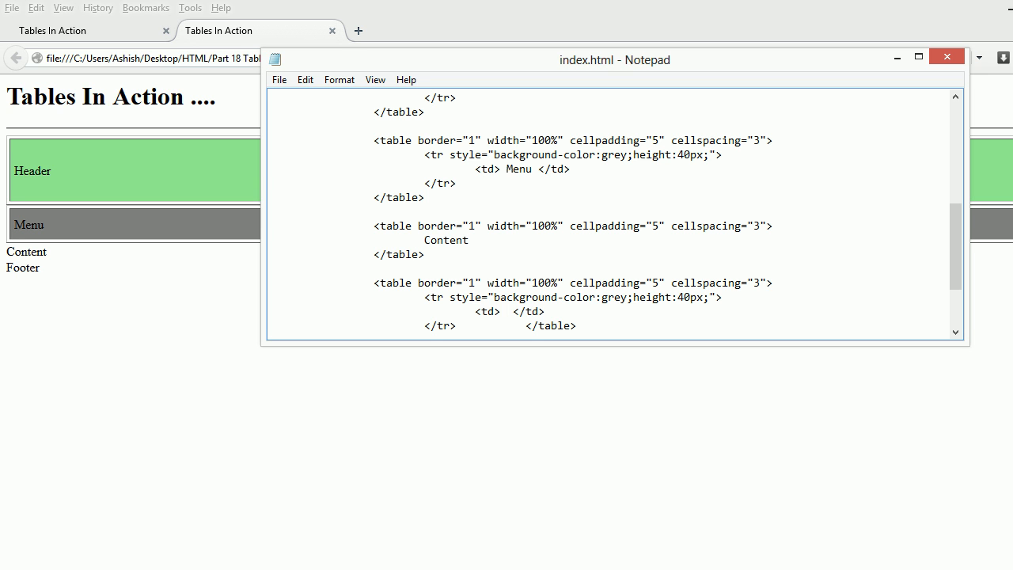
text(Foote)
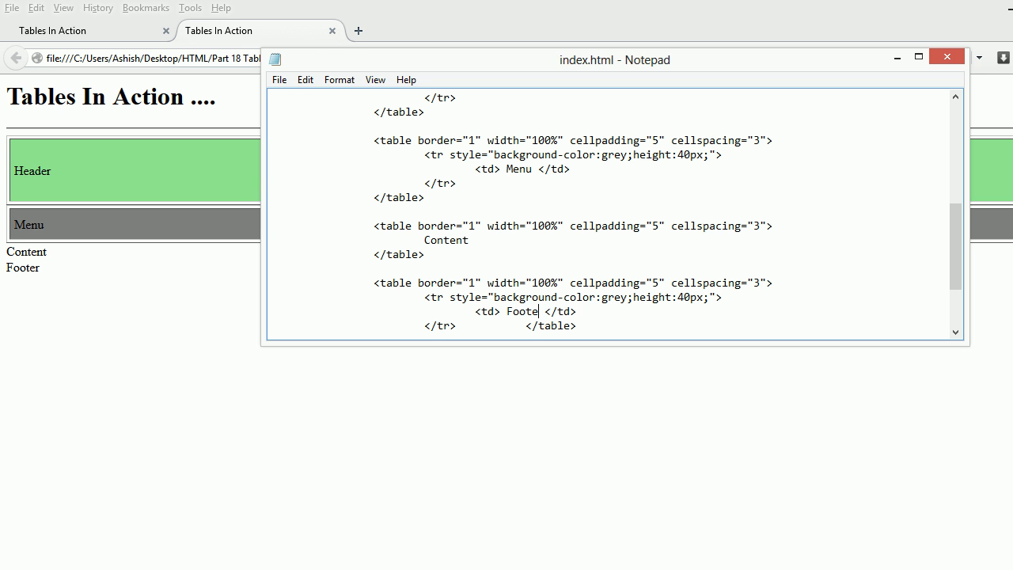
text(r)
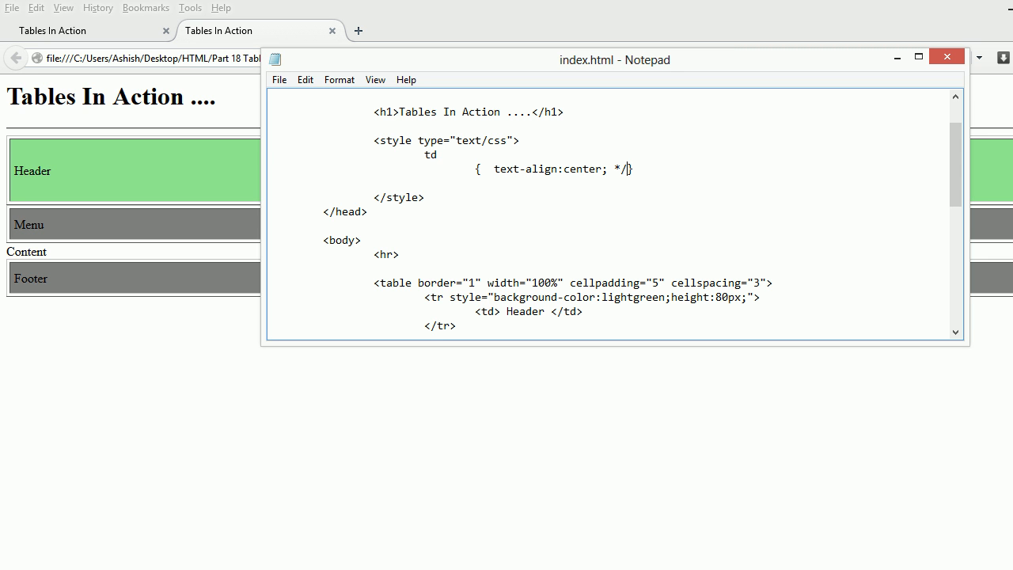
Step: Uncomment the td text-align:center rule and check the centred labels in the Firefox preview
key(Backspace)
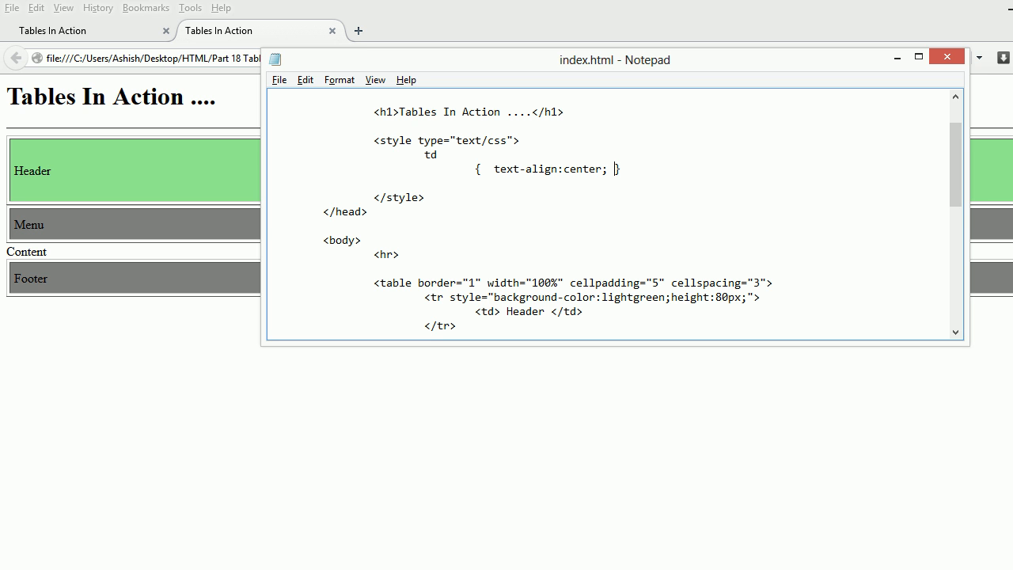
click(279, 79)
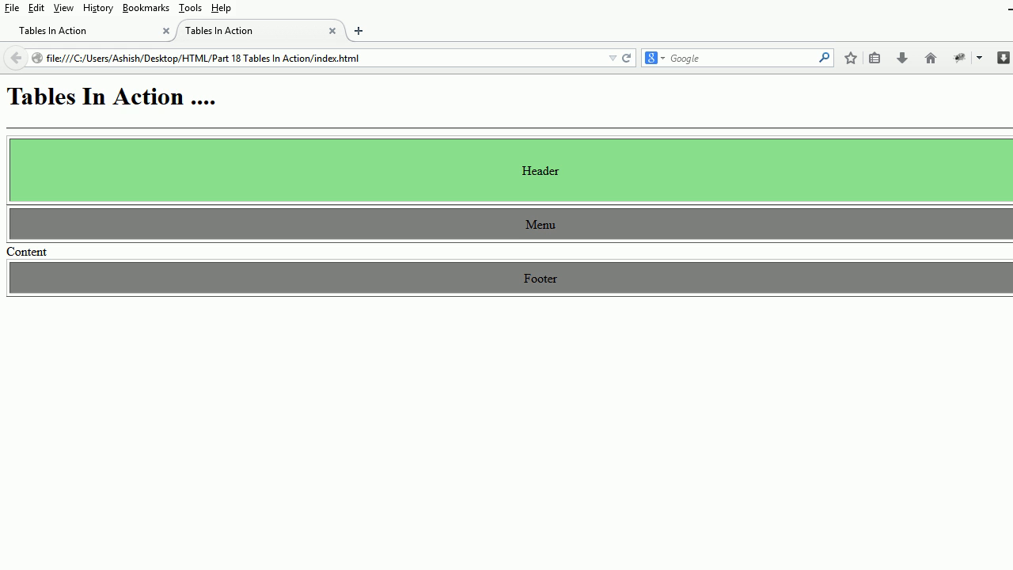
double_click(26, 251)
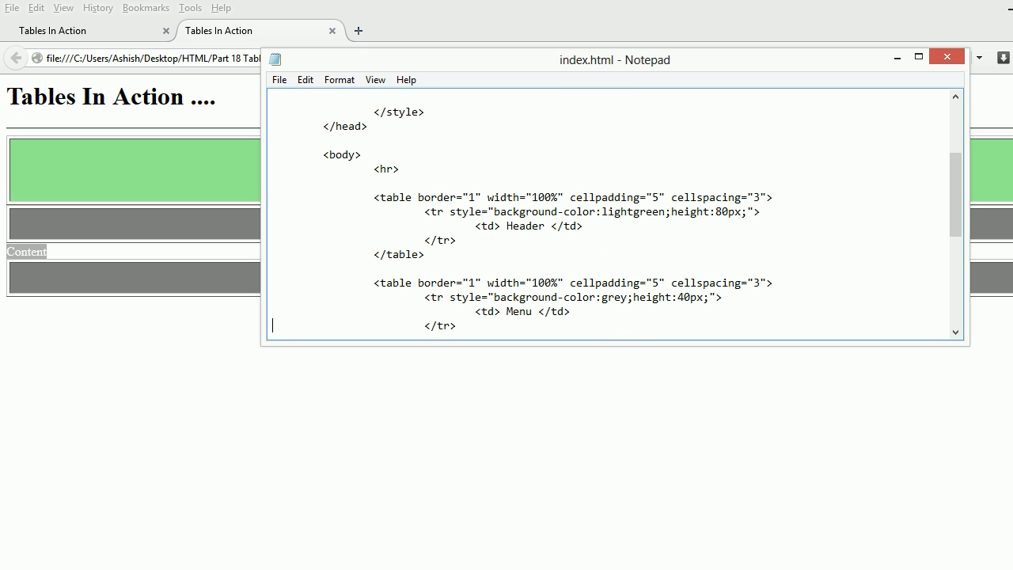
Step: Scroll the index.html code down to the bare Content table between Menu and Footer
scroll(down, 3)
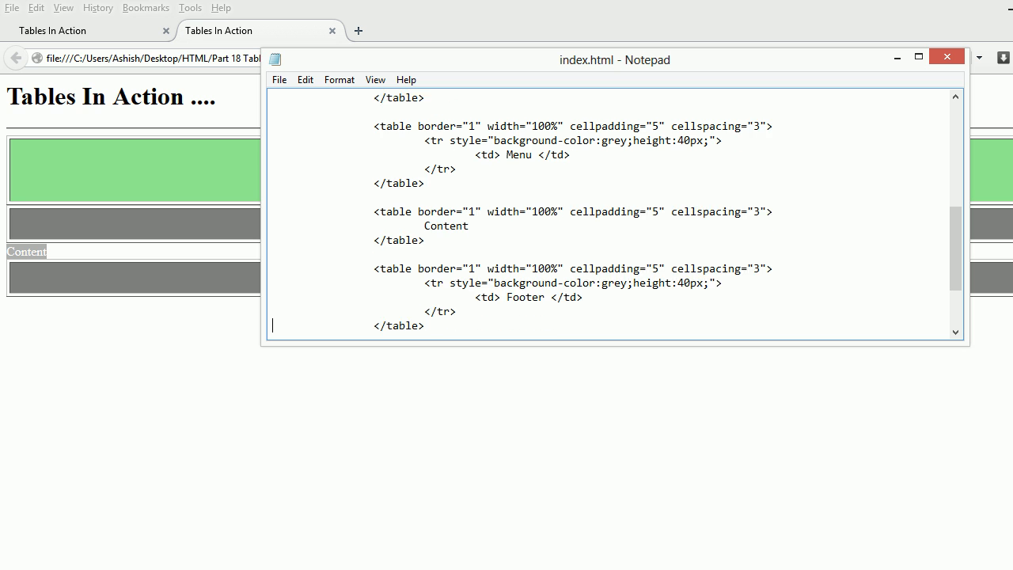